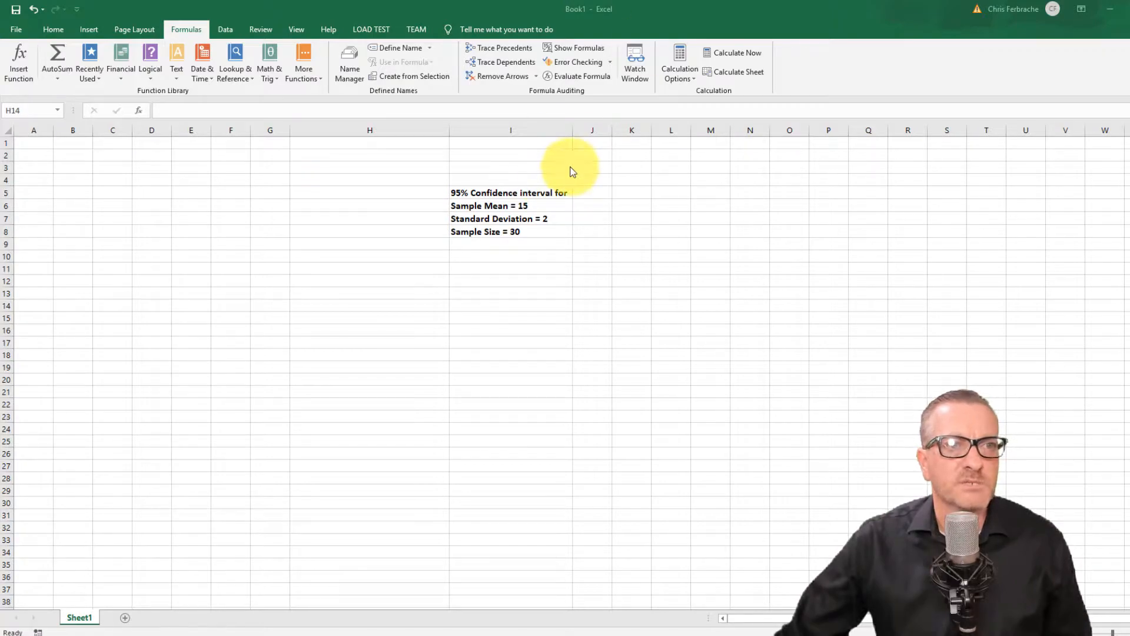
mouse_move(467, 212)
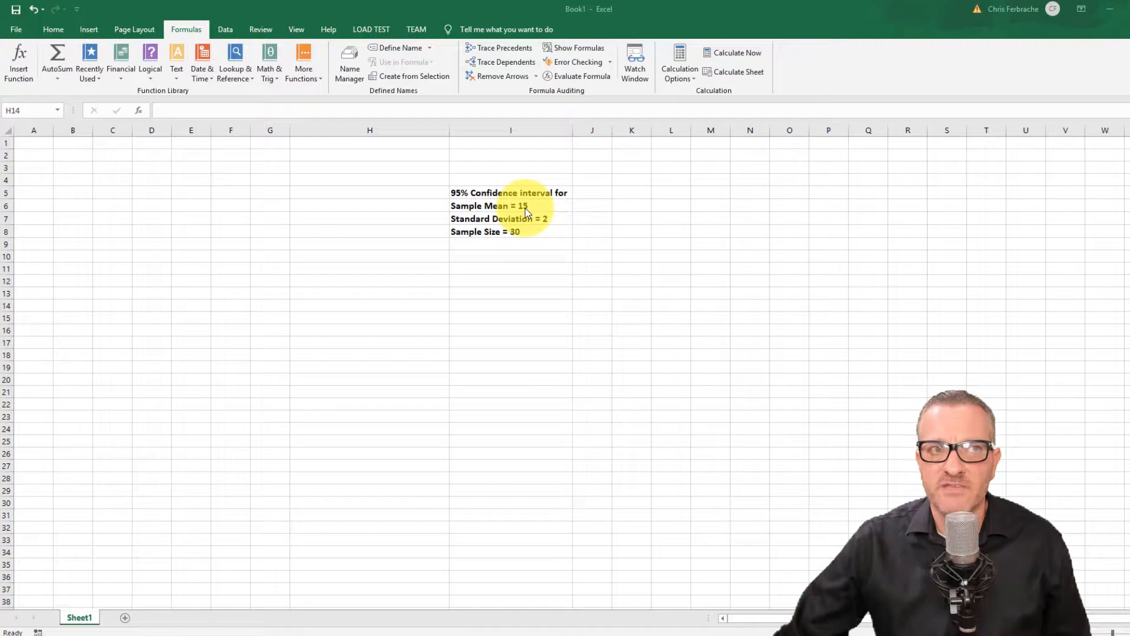
mouse_move(542, 227)
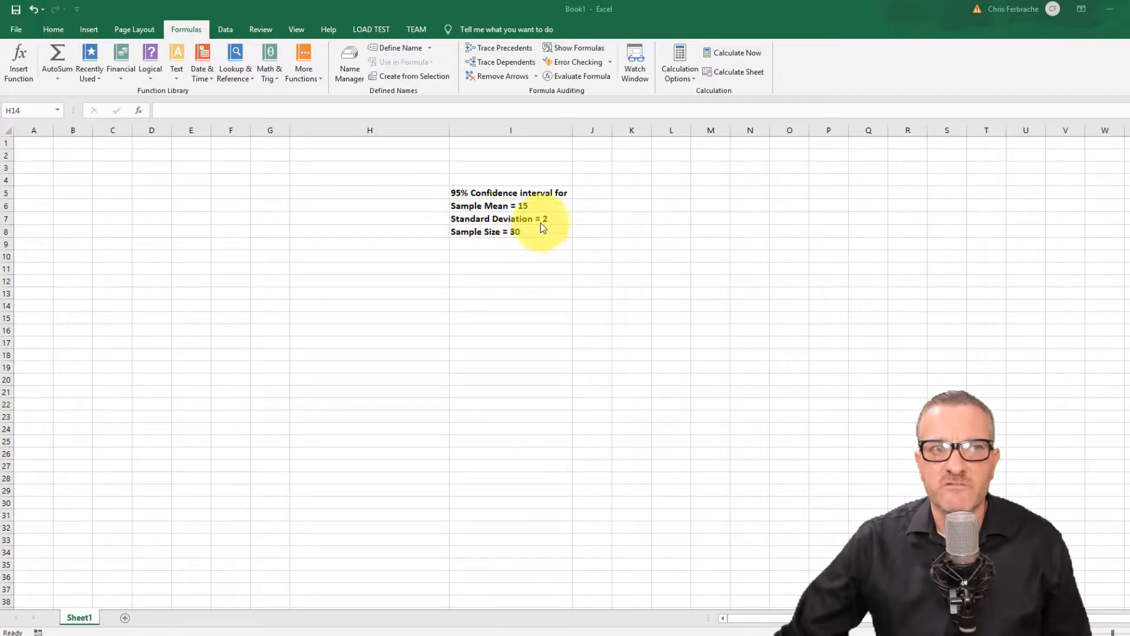
mouse_move(528, 245)
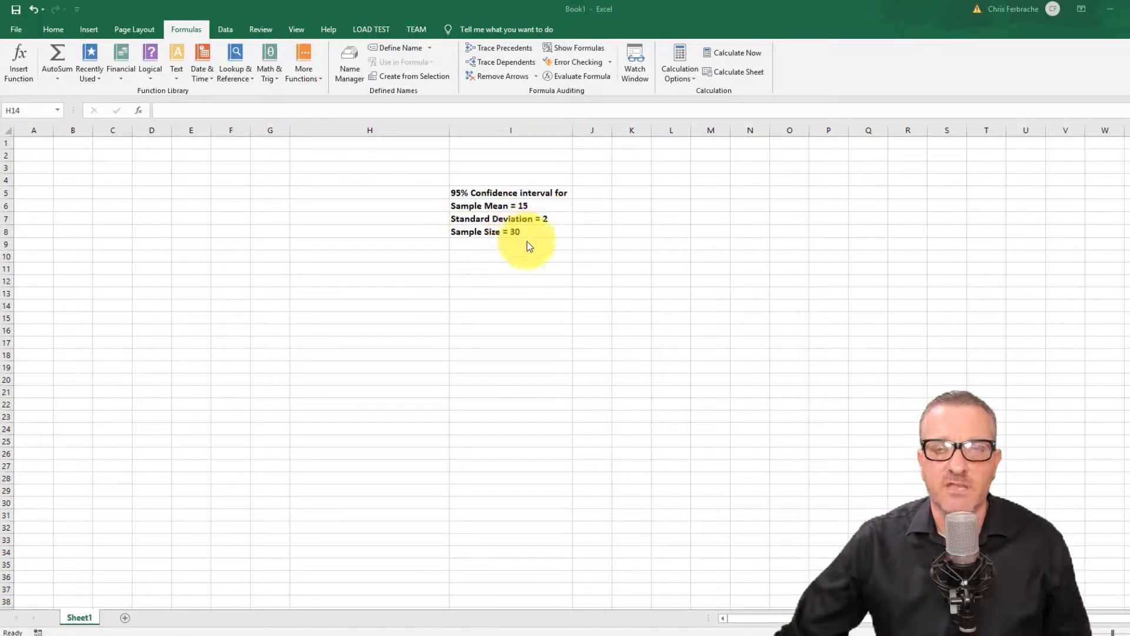
mouse_move(493, 234)
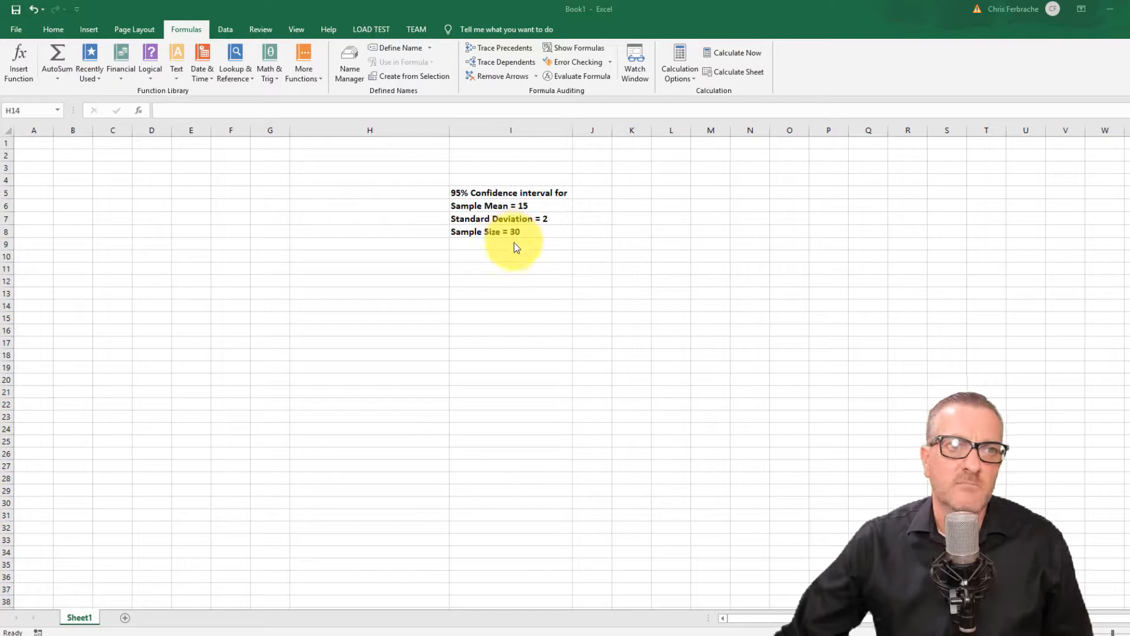
mouse_move(510, 244)
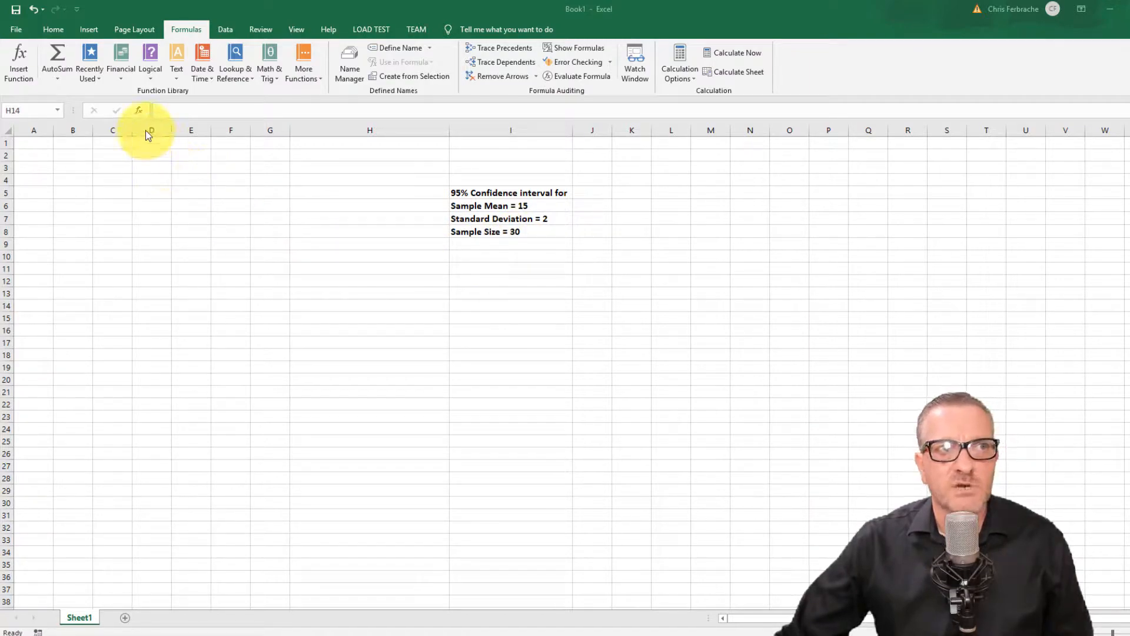
mouse_move(135, 30)
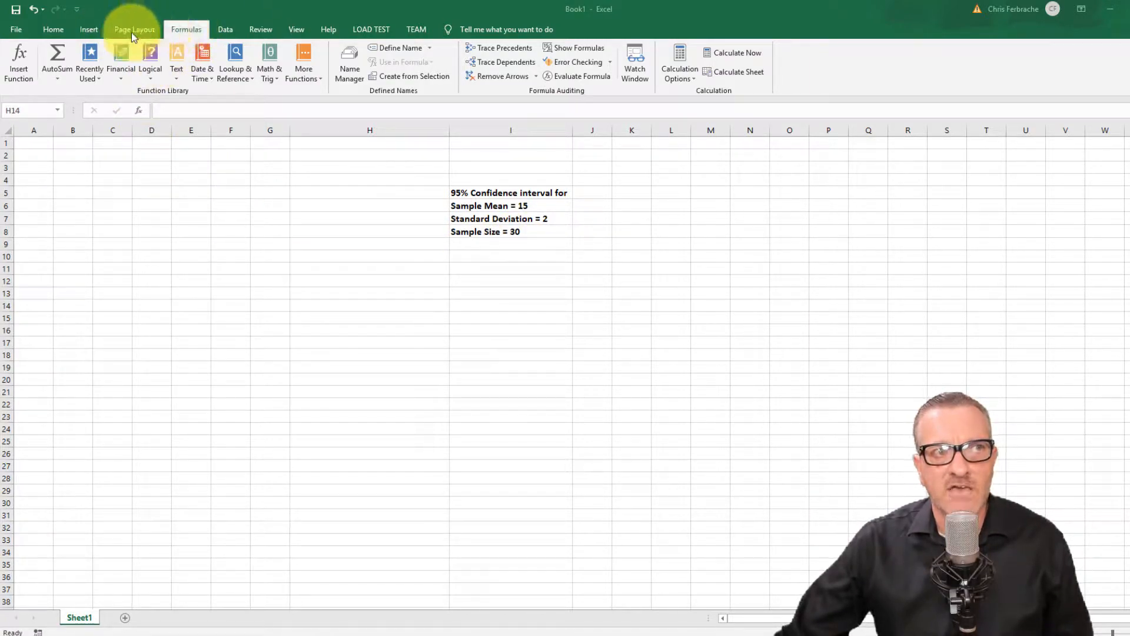
Start a CONFIDENCE.NORM formula in H14 from the Statistical function library
click(52, 28)
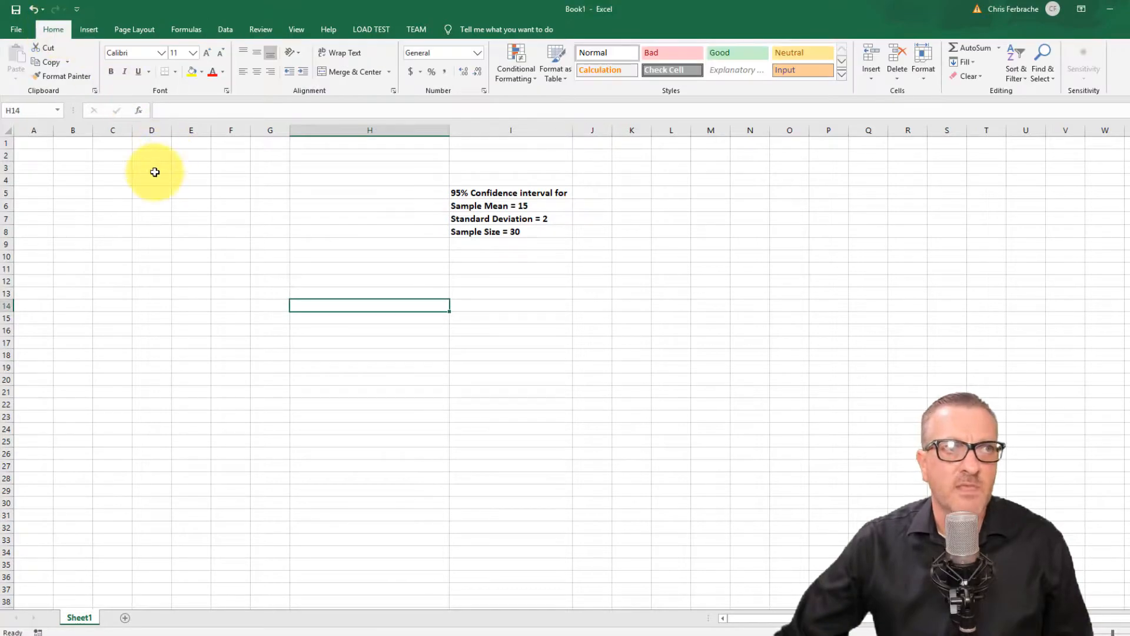
click(185, 29)
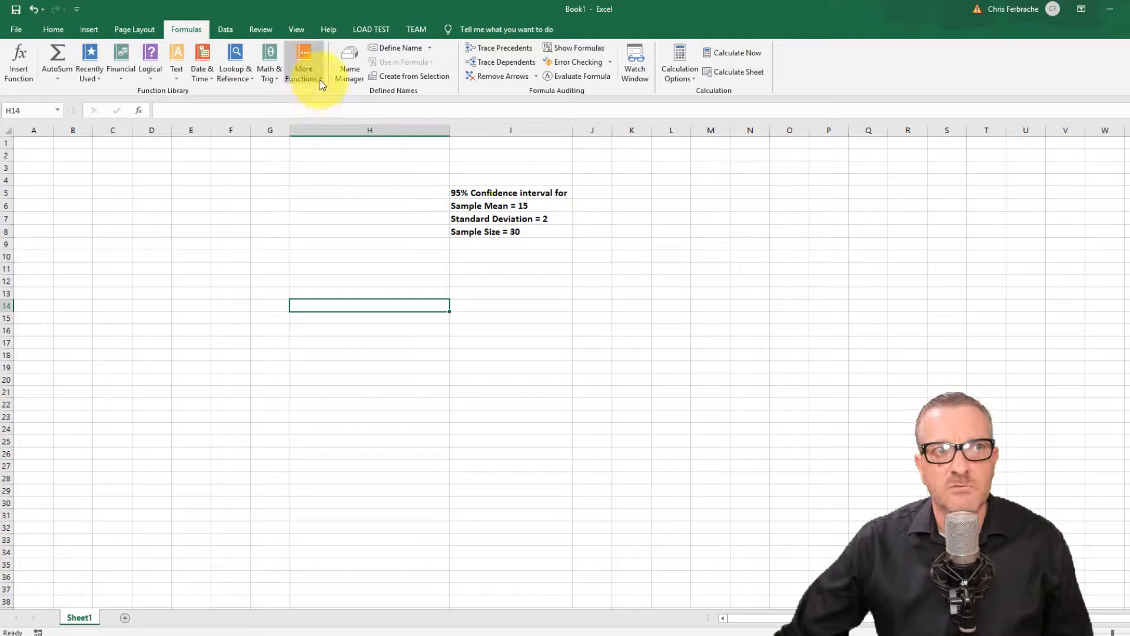
click(303, 64)
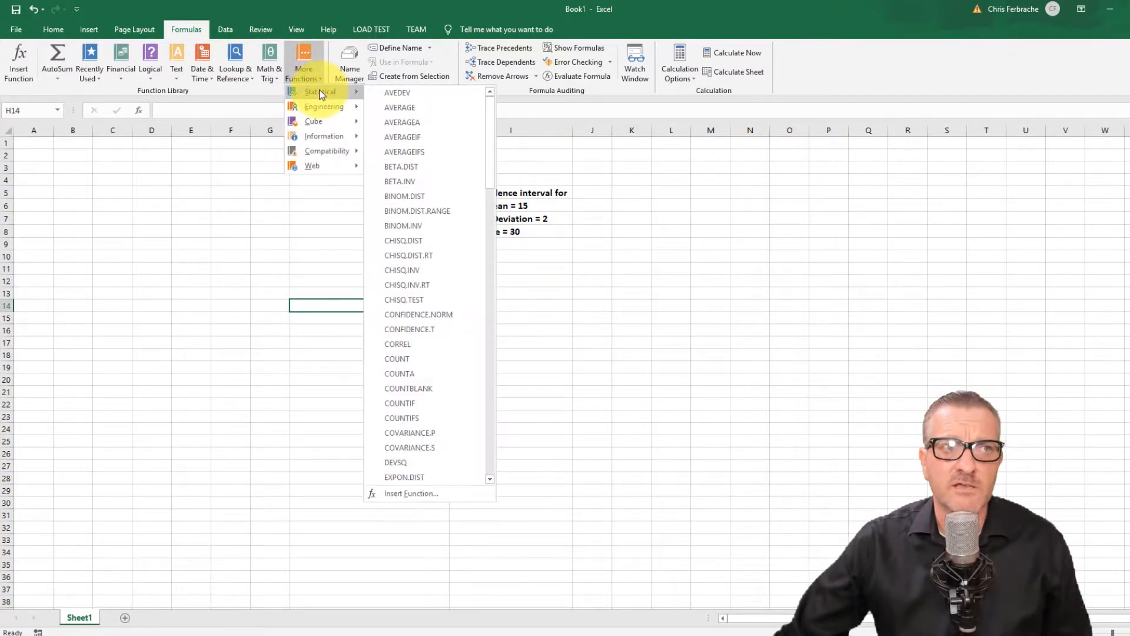
mouse_move(404, 197)
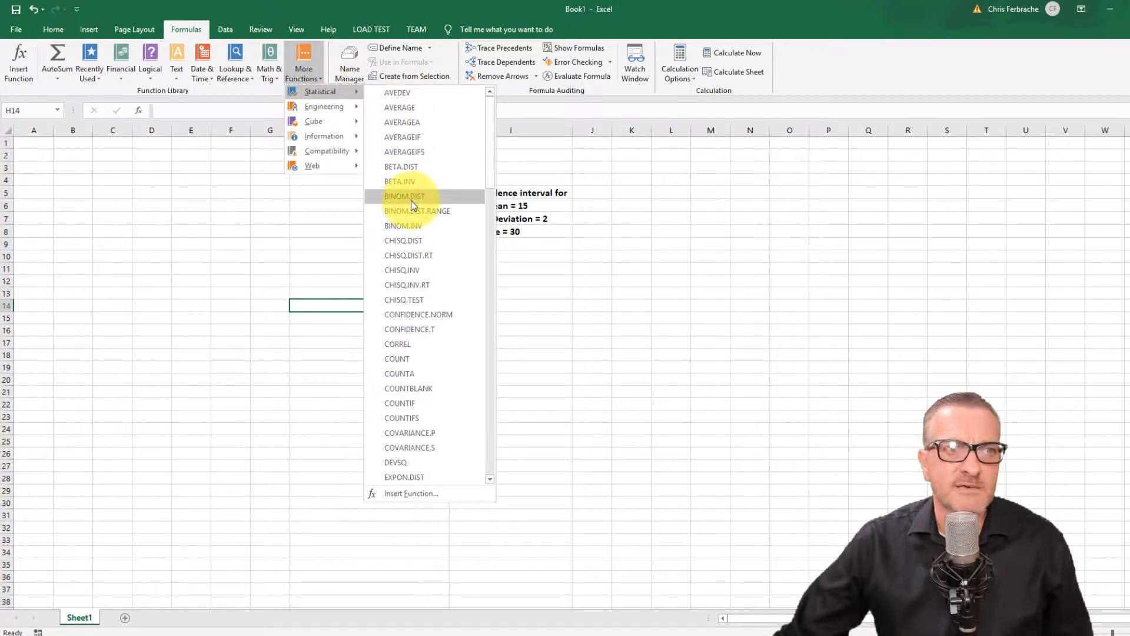
mouse_move(418, 315)
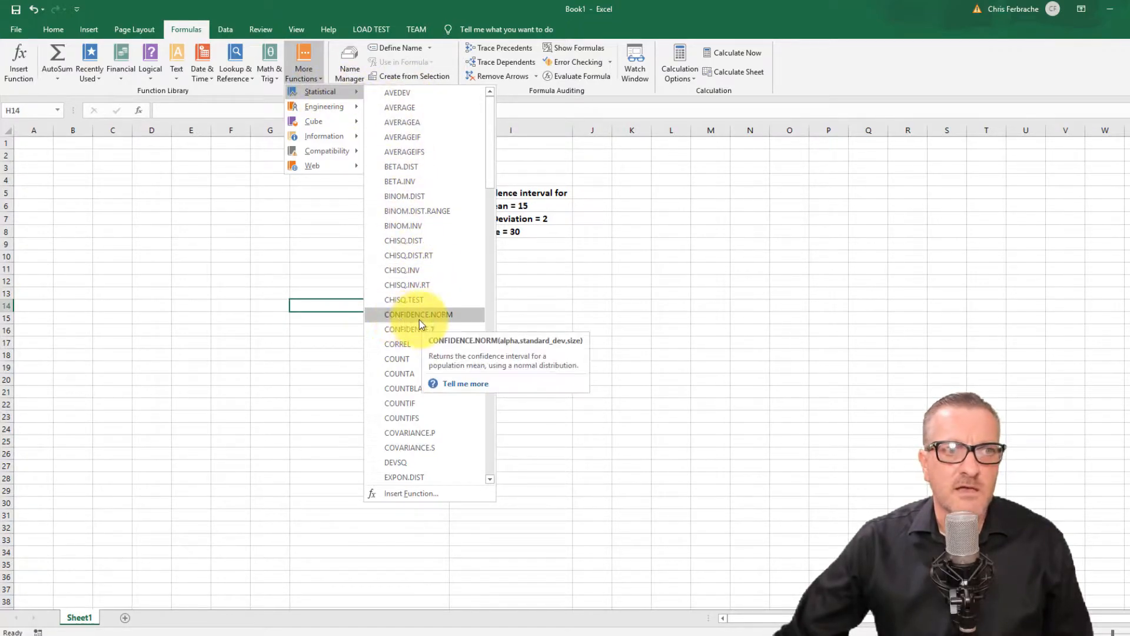
mouse_move(408, 329)
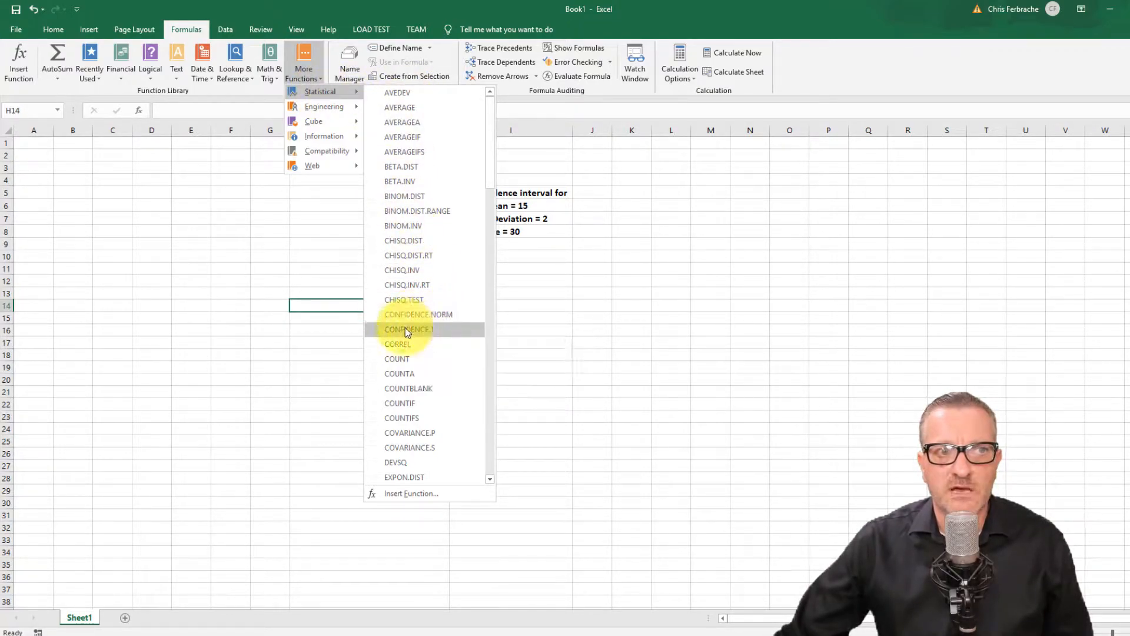
mouse_move(434, 321)
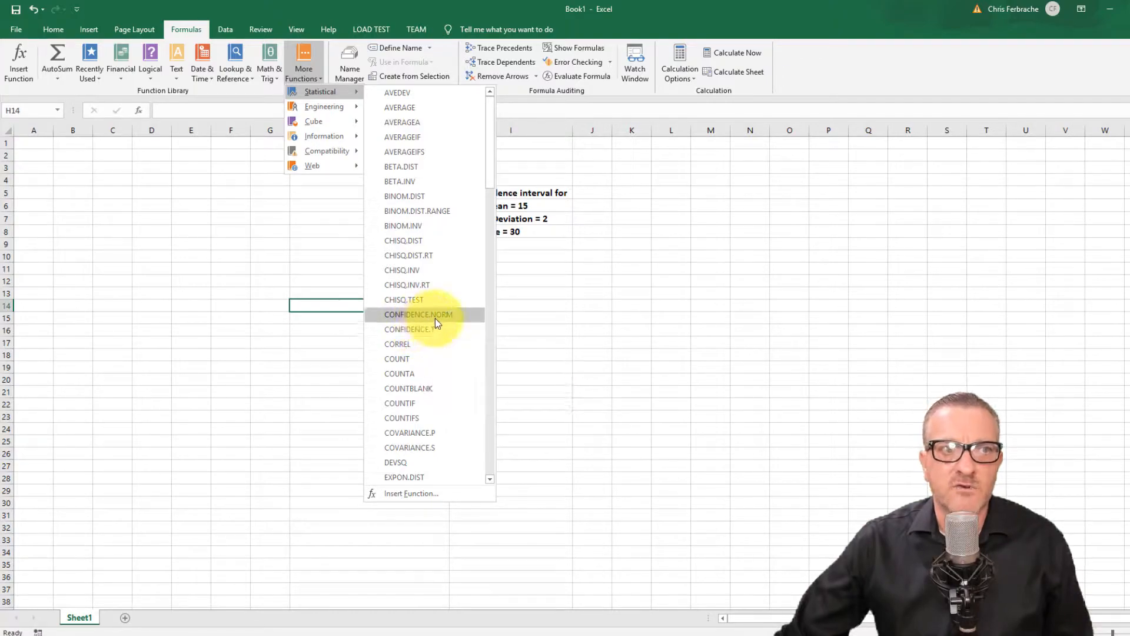
mouse_move(418, 314)
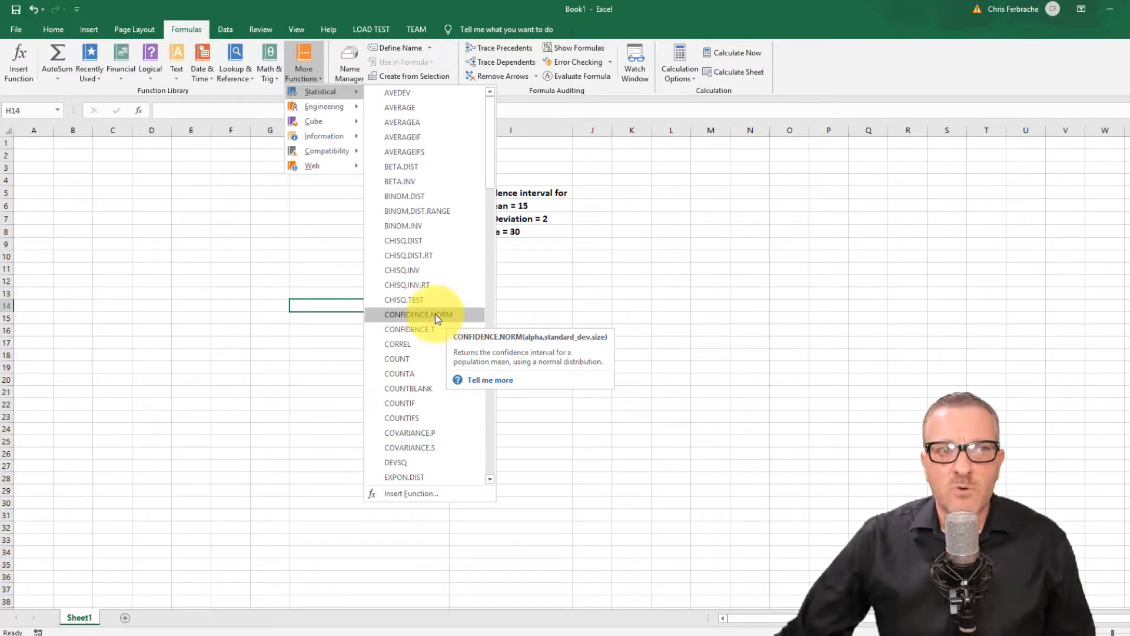
mouse_move(453, 318)
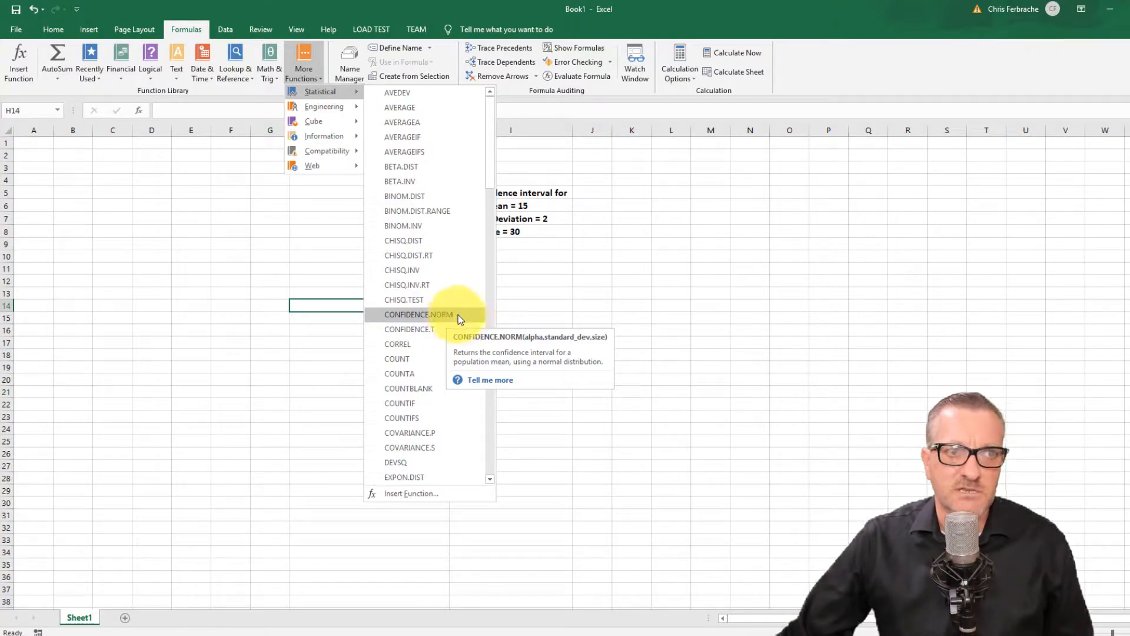
click(418, 314)
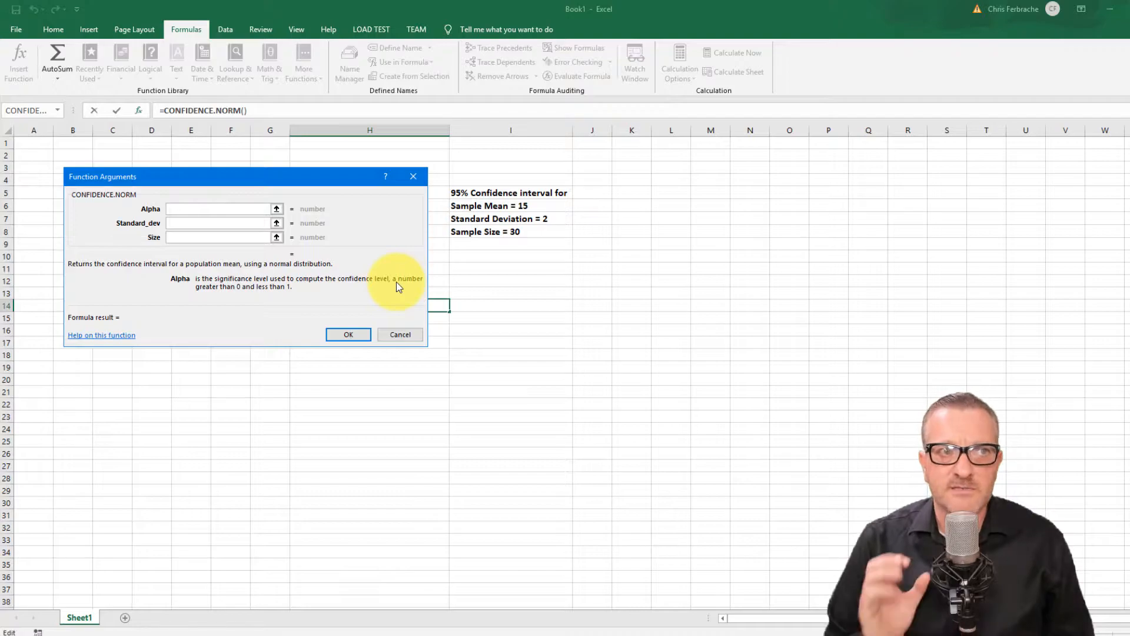
click(217, 208)
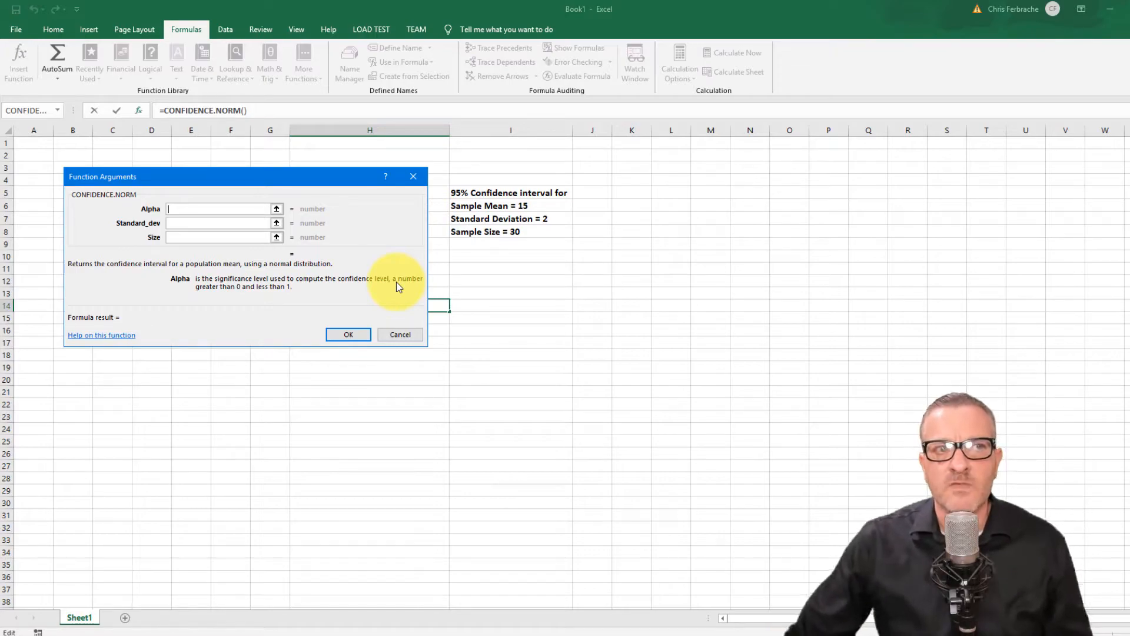
mouse_move(493, 198)
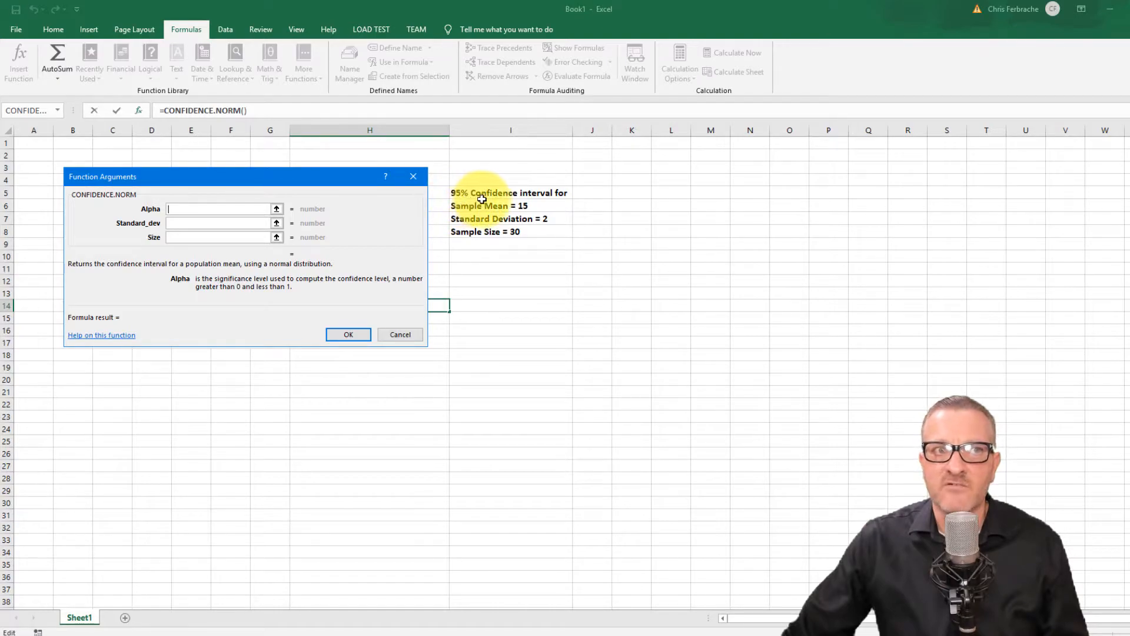
mouse_move(484, 267)
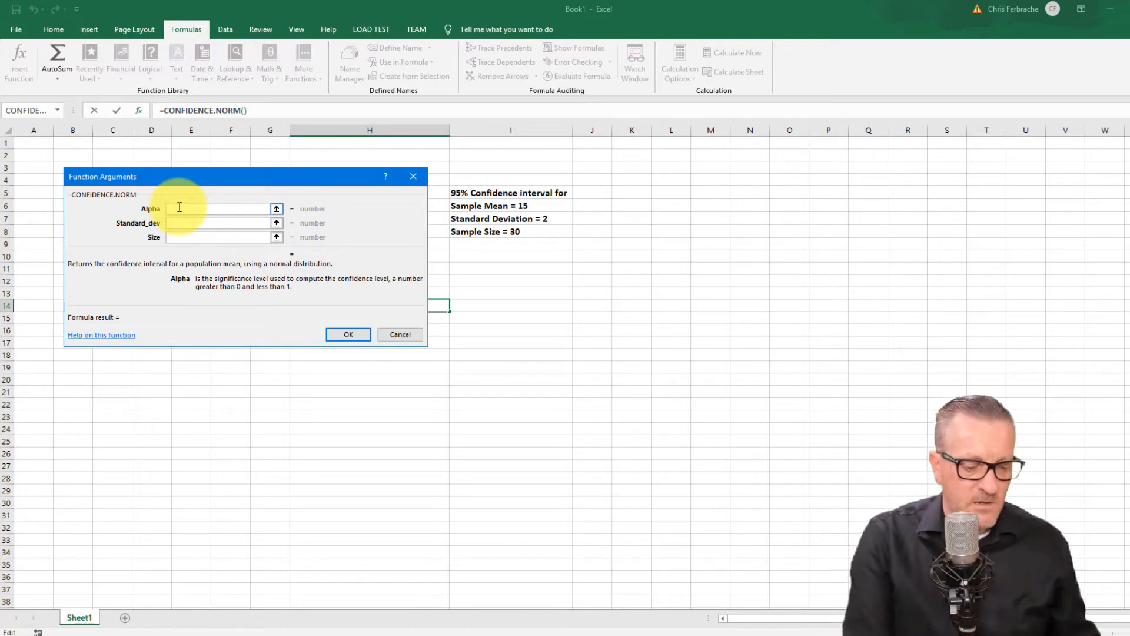
Fill the arguments: Alpha .05, Standard_dev 2, Size 30, previewing 0.715677657
text(.05)
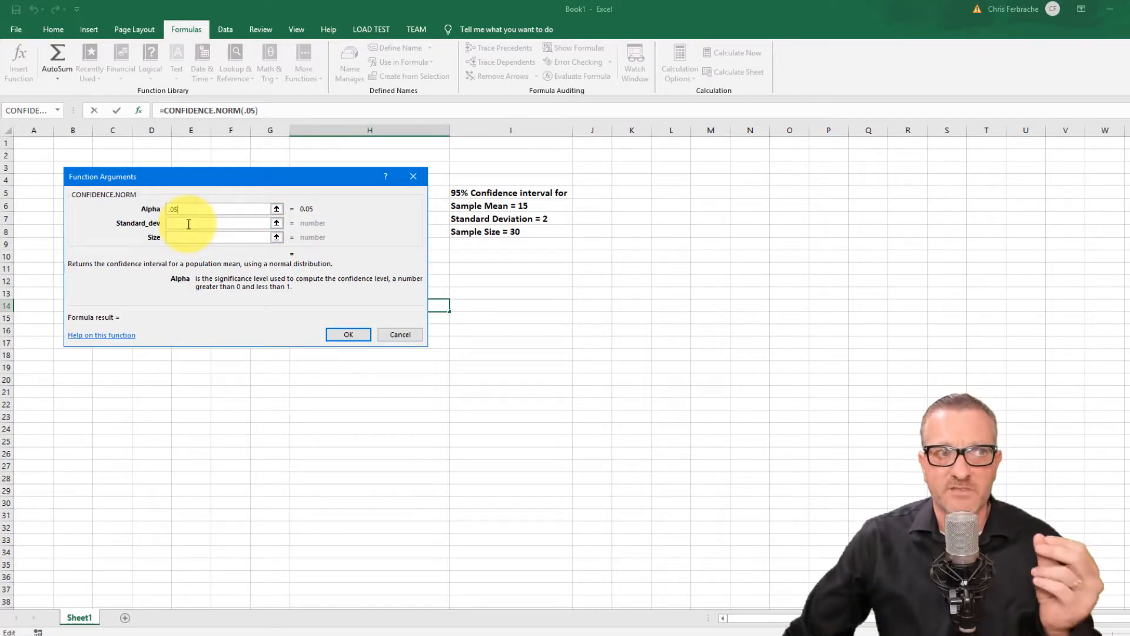
click(220, 222)
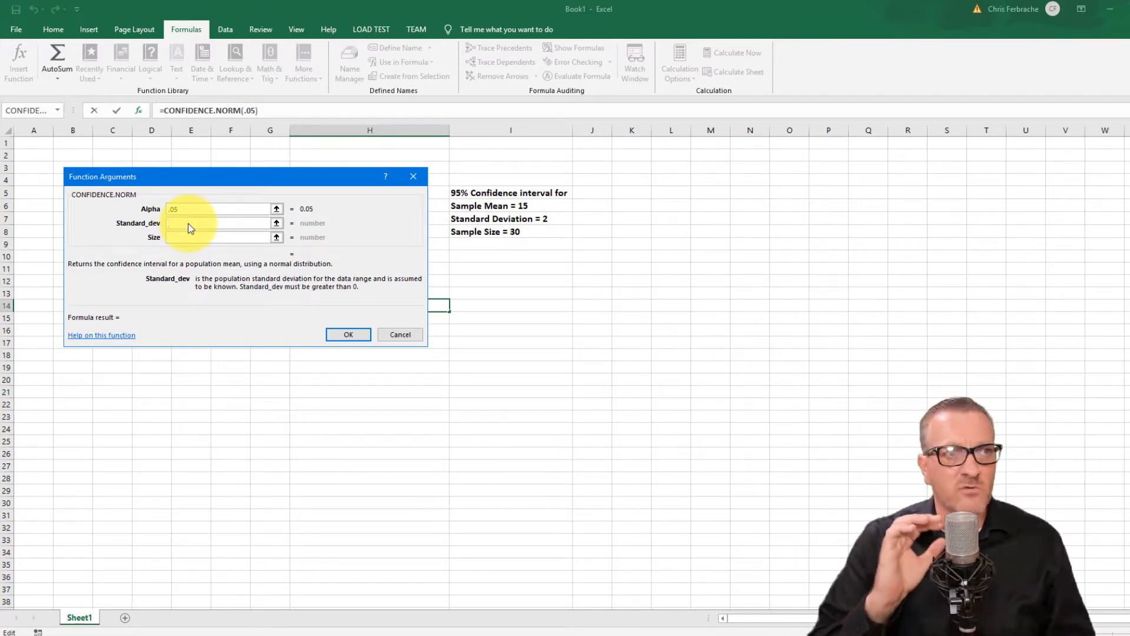
click(220, 223)
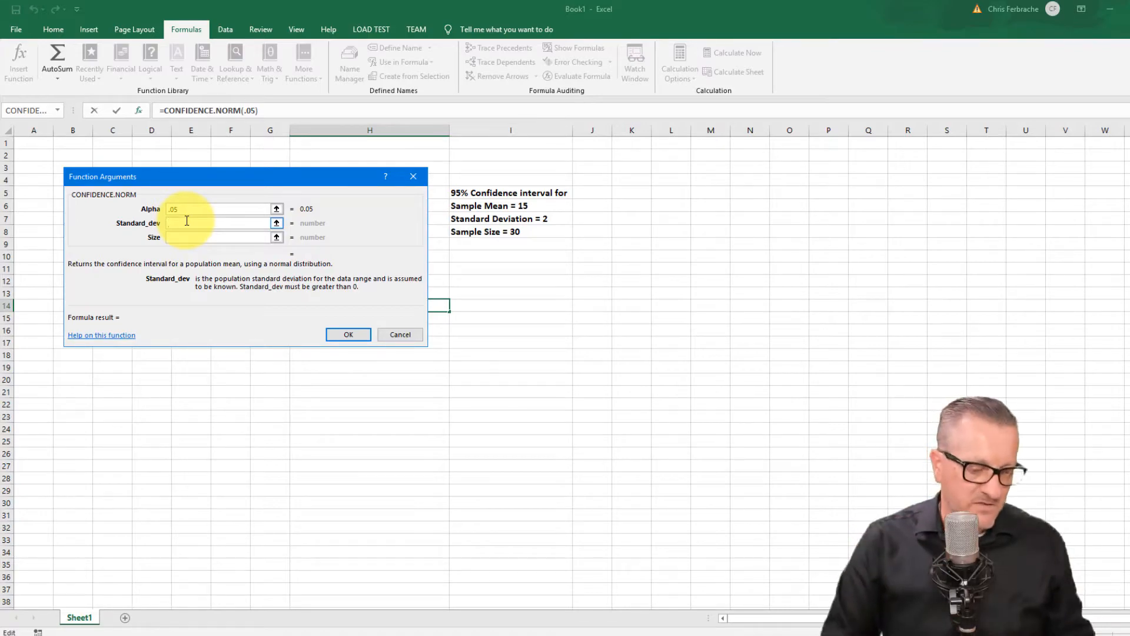
text(2)
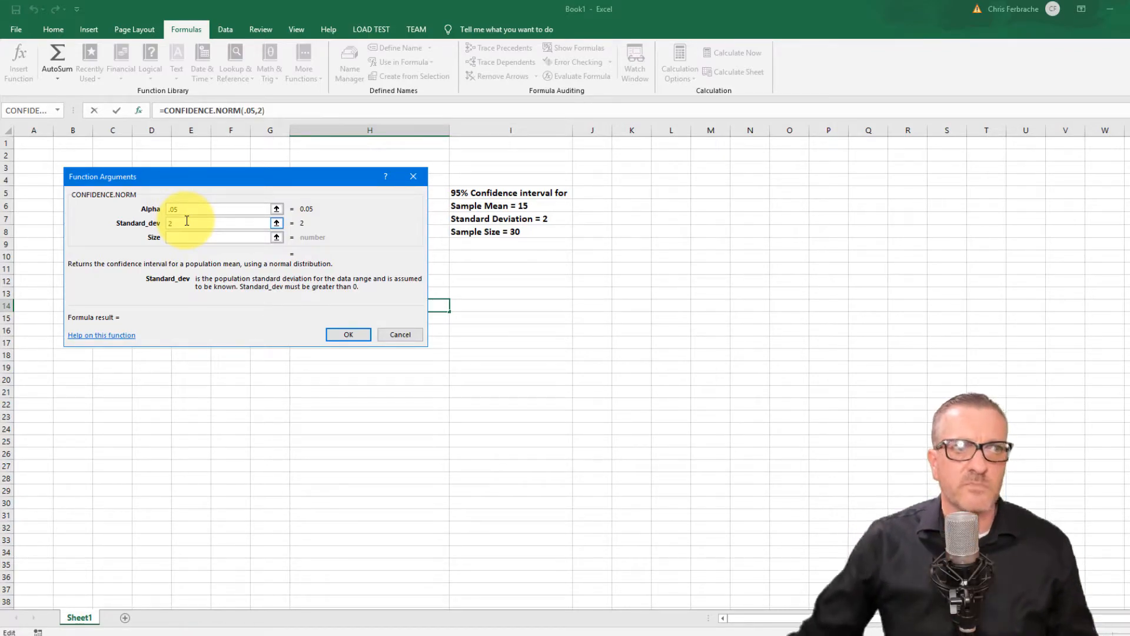
click(220, 237)
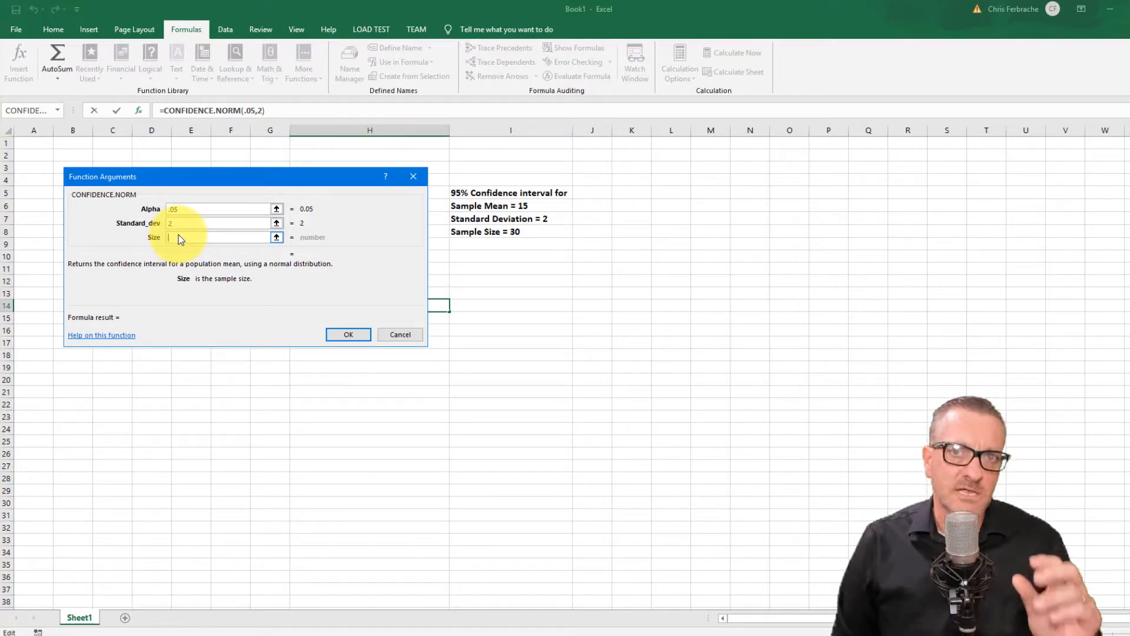
mouse_move(252, 265)
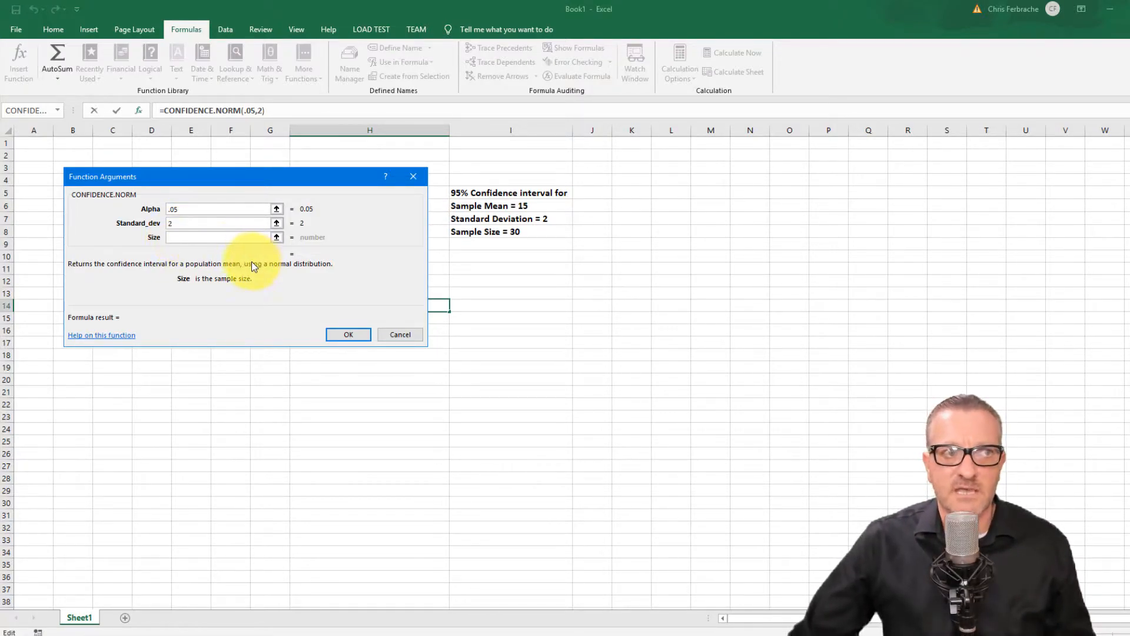
click(216, 236)
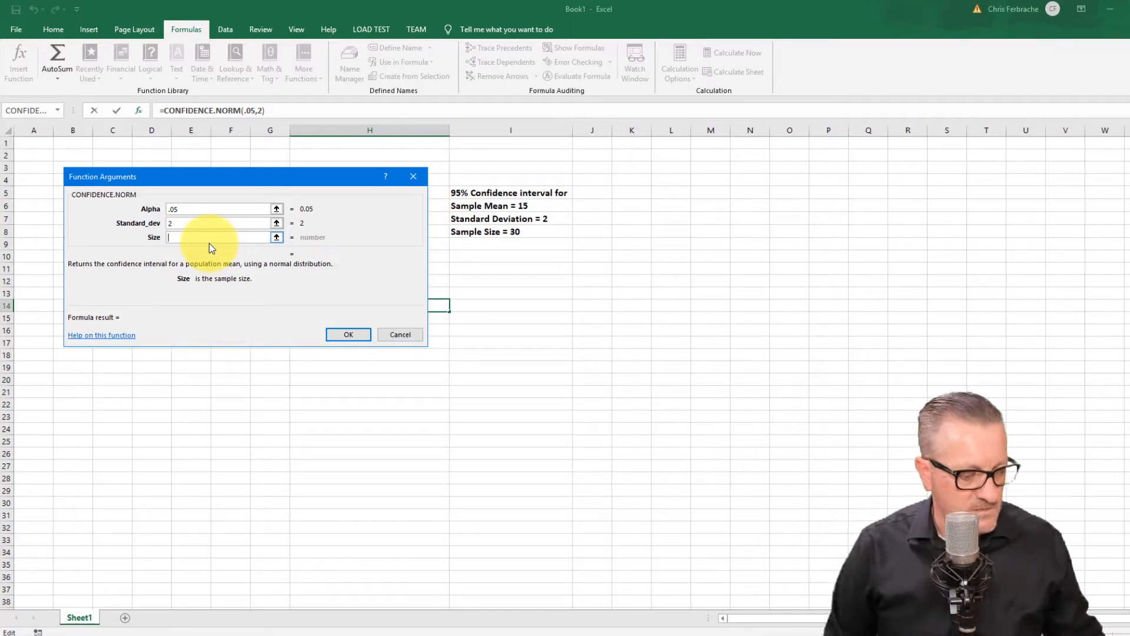
text(30)
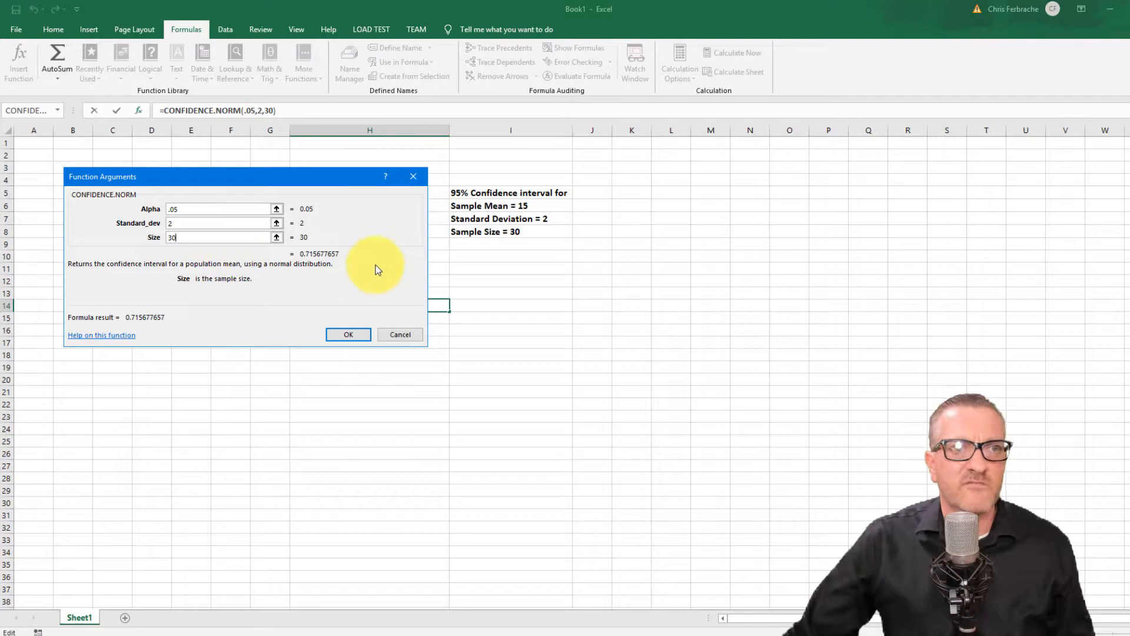
mouse_move(530, 205)
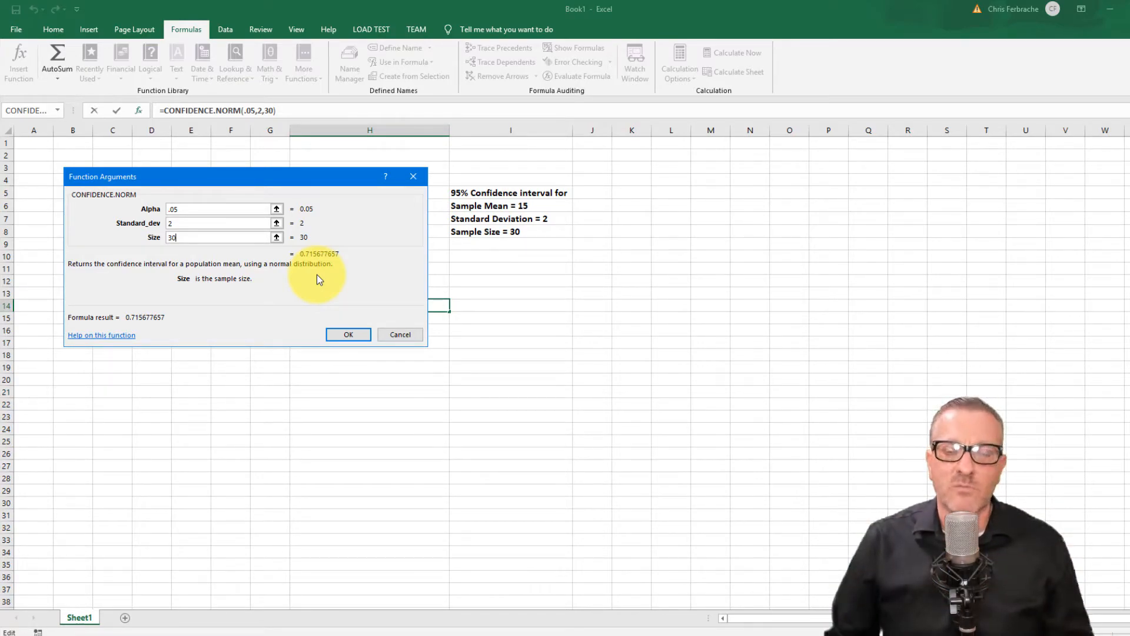
mouse_move(319, 331)
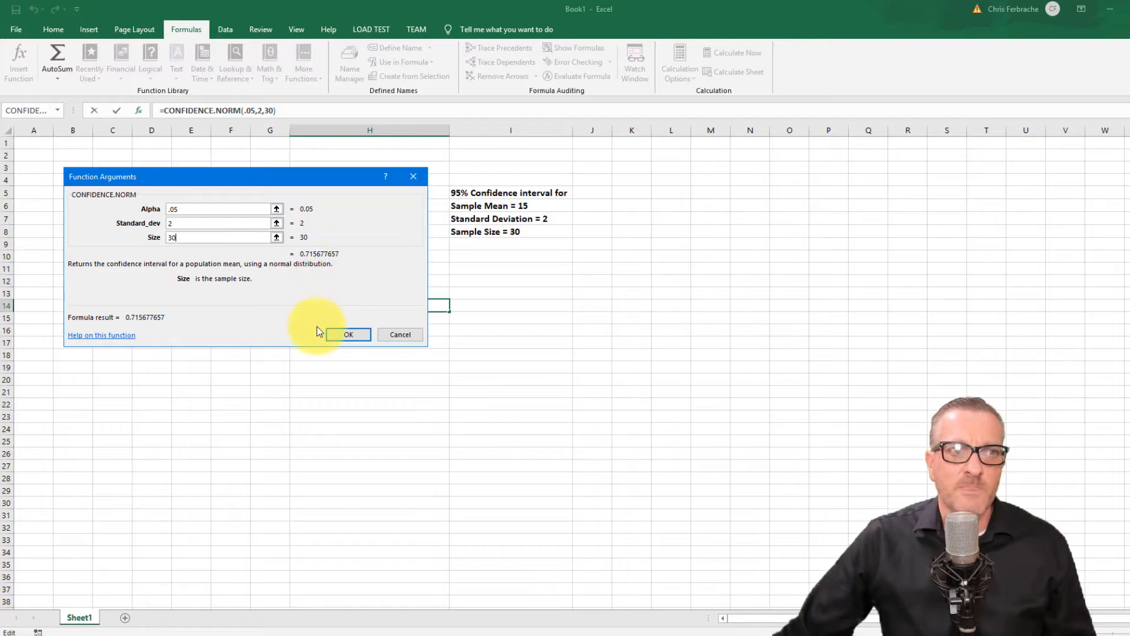
click(349, 333)
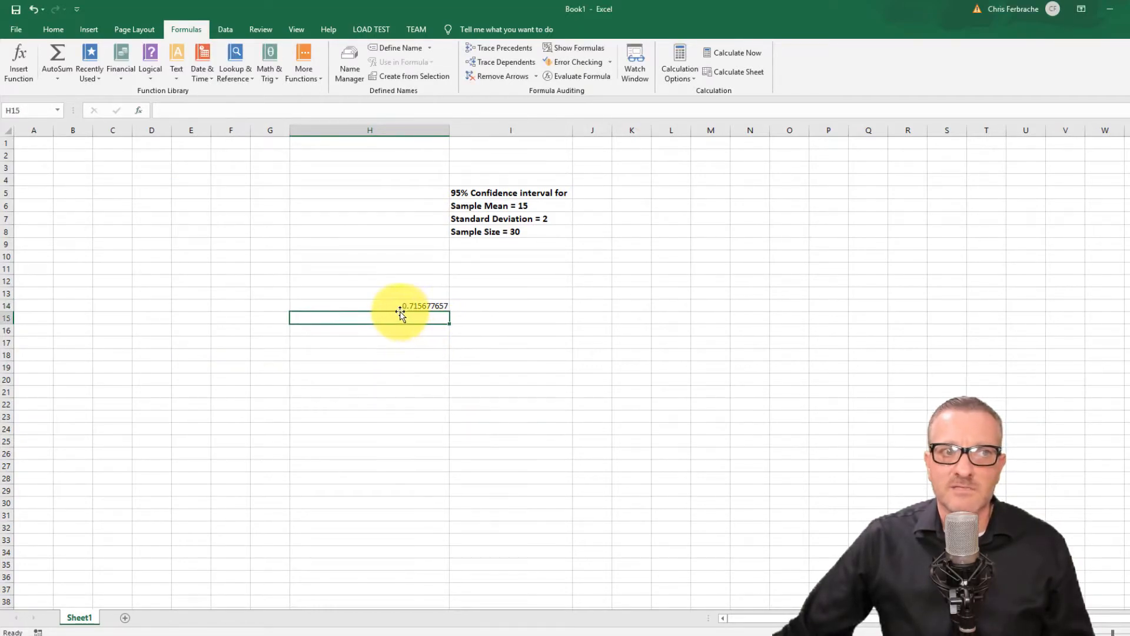
click(368, 305)
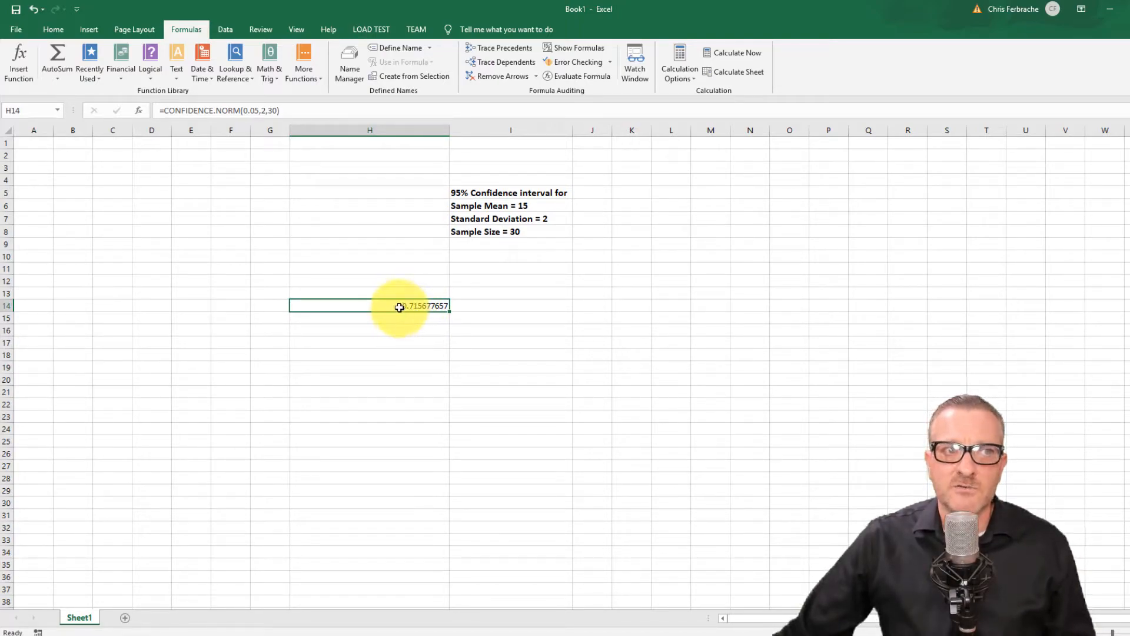
double_click(370, 306)
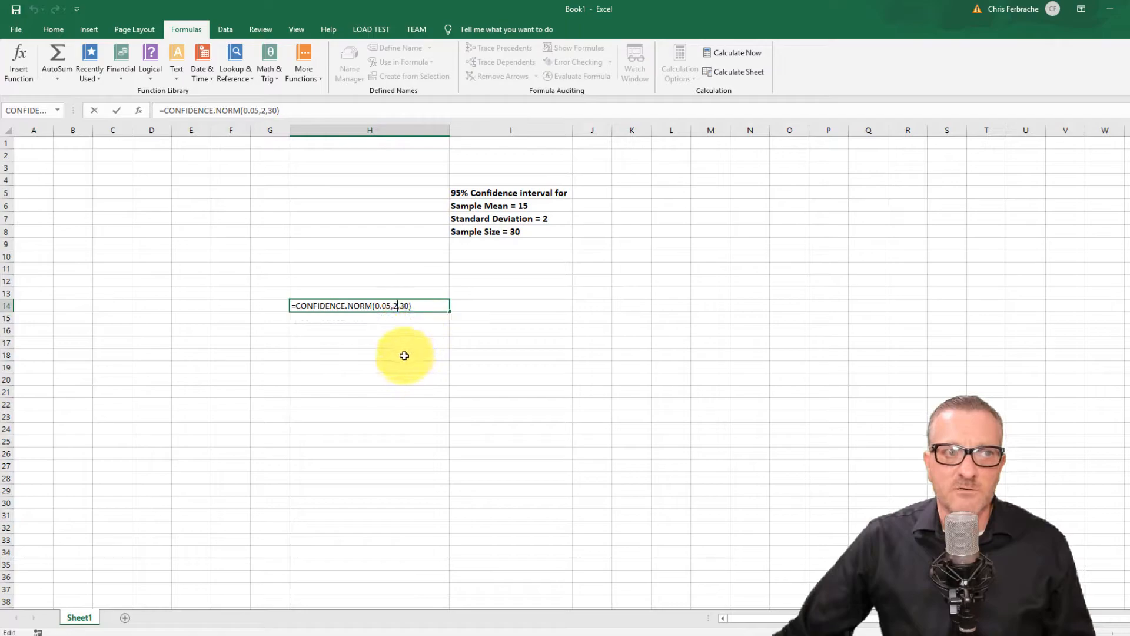
key(Return)
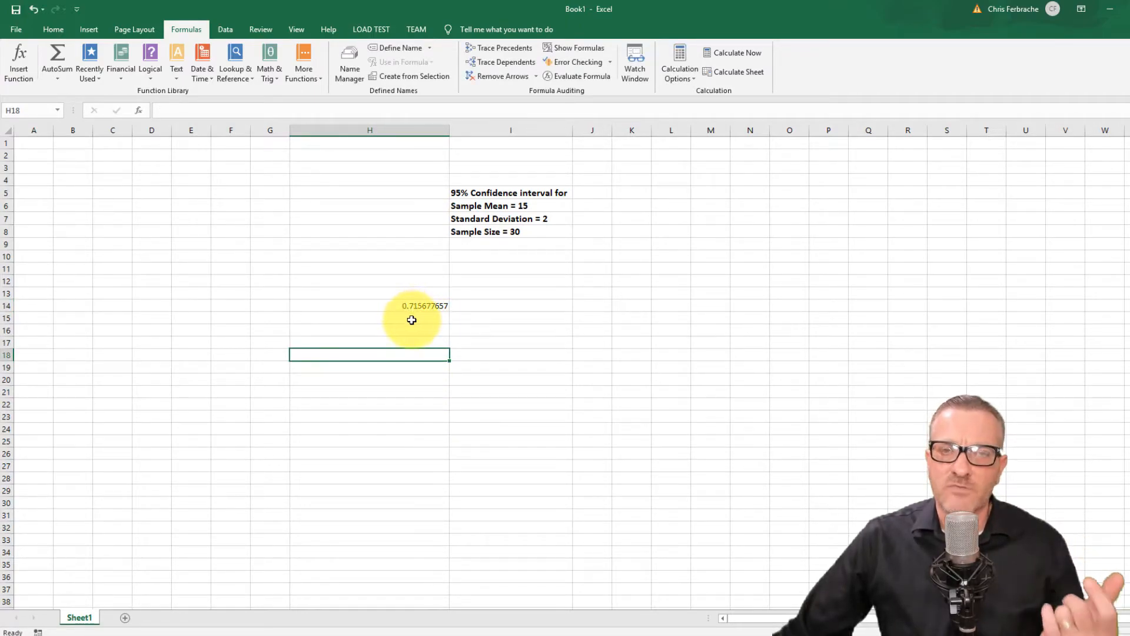
click(510, 305)
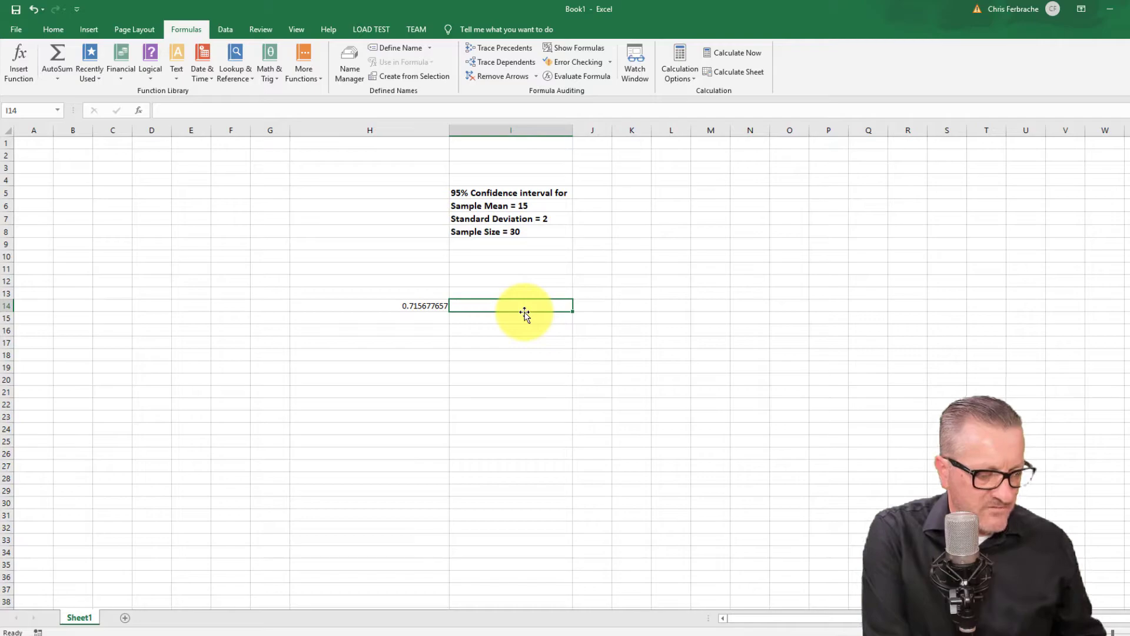
Enter 15+/-.7156 in I14 as the confidence interval and commit it
text(15)
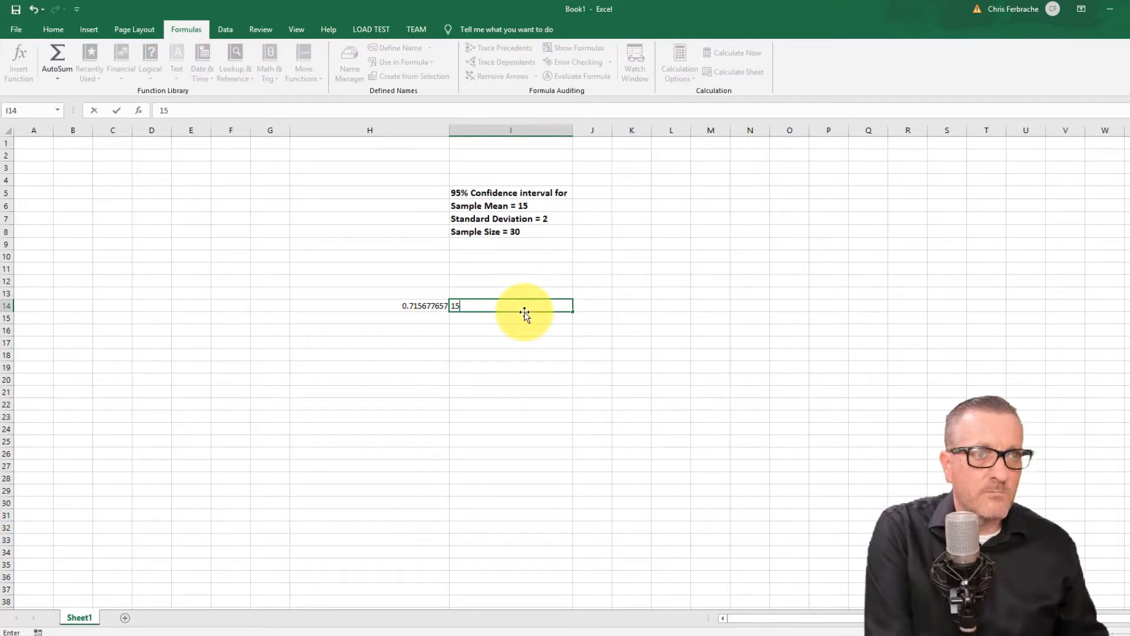
text(+)
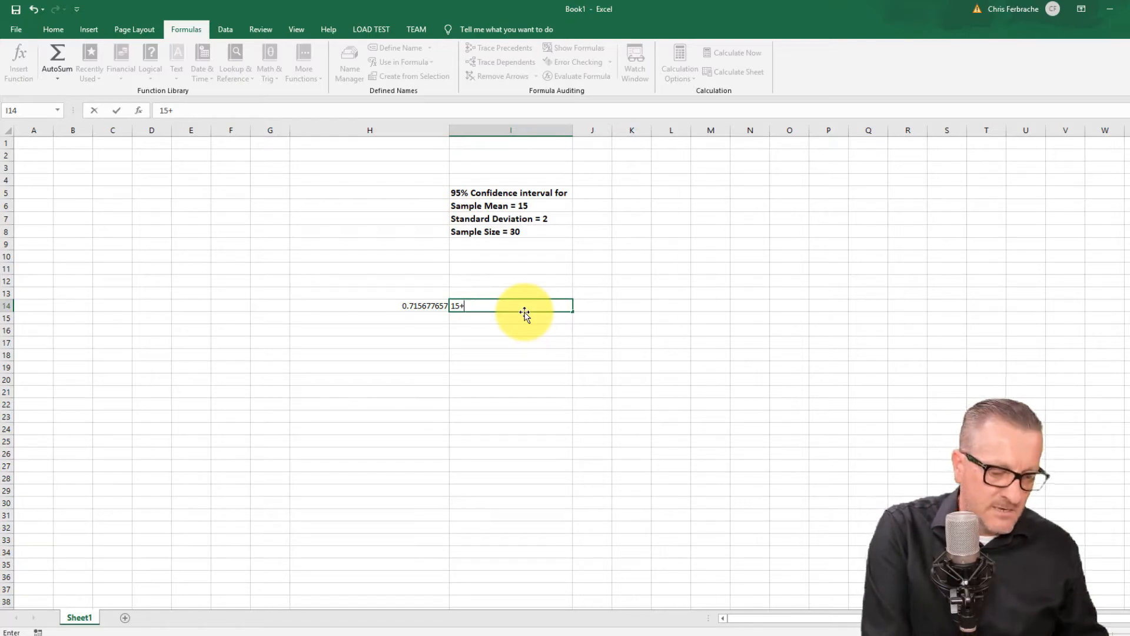
text(/-)
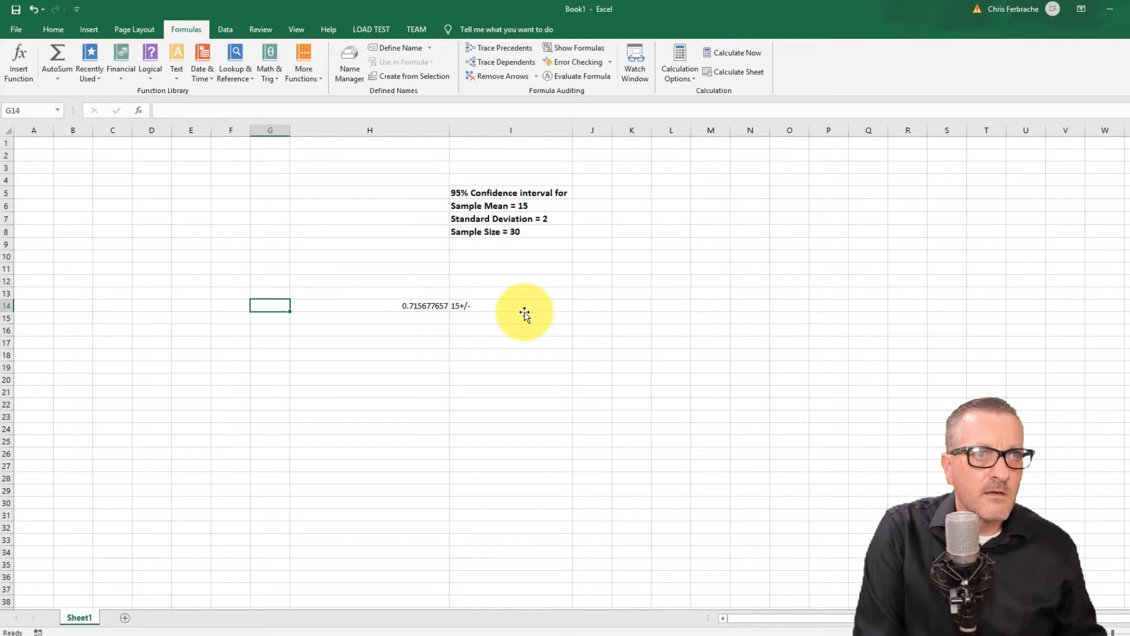
mouse_move(524, 300)
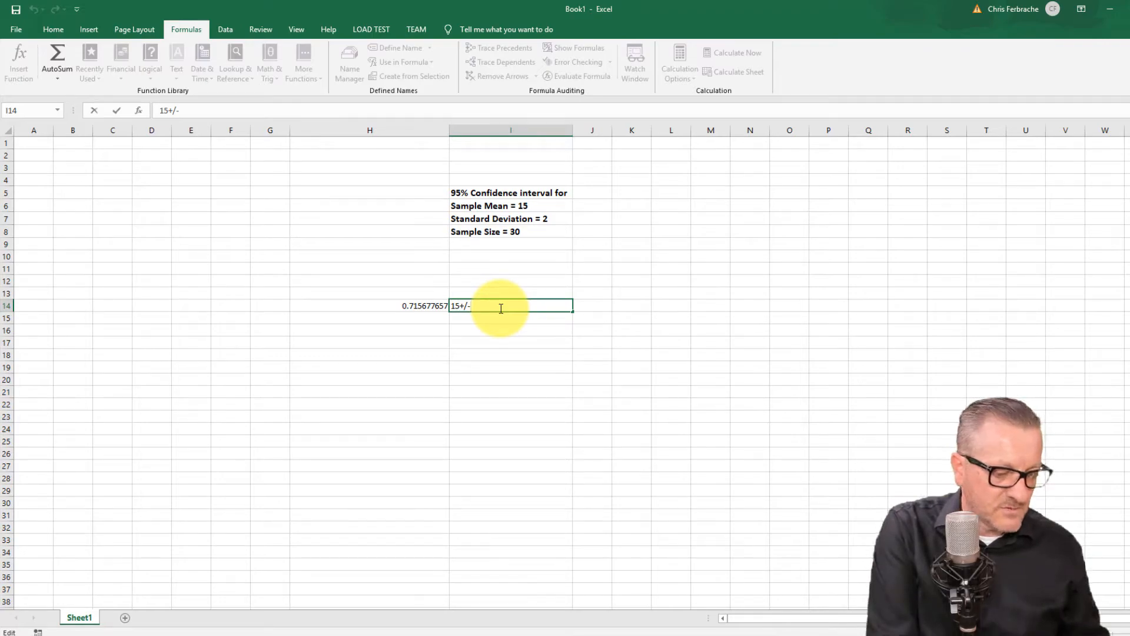
text(.7)
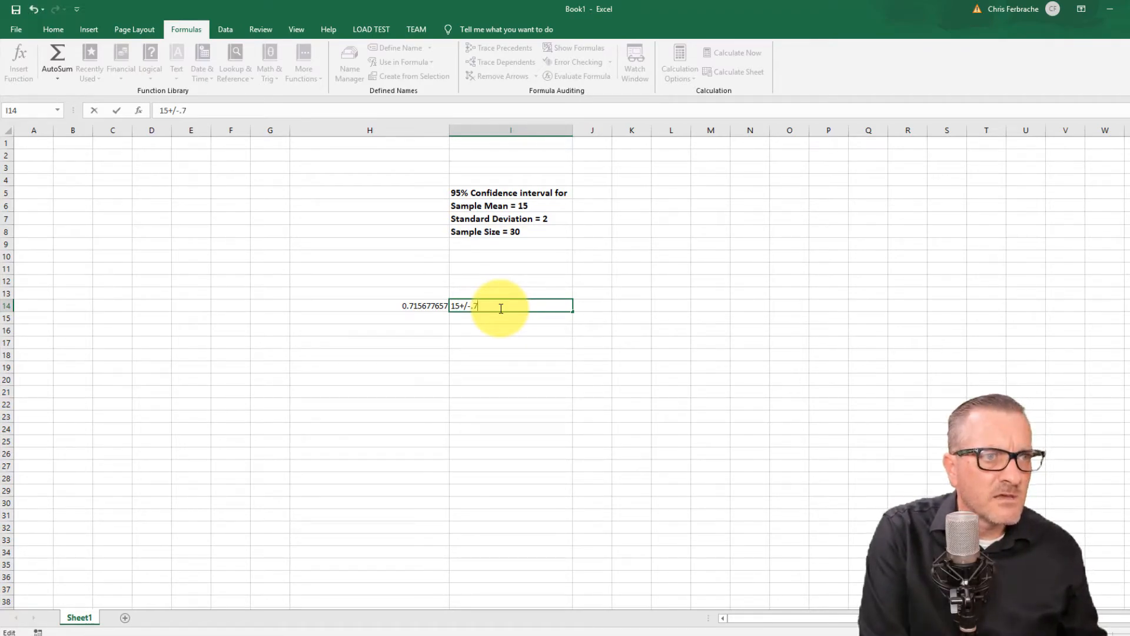
text(15)
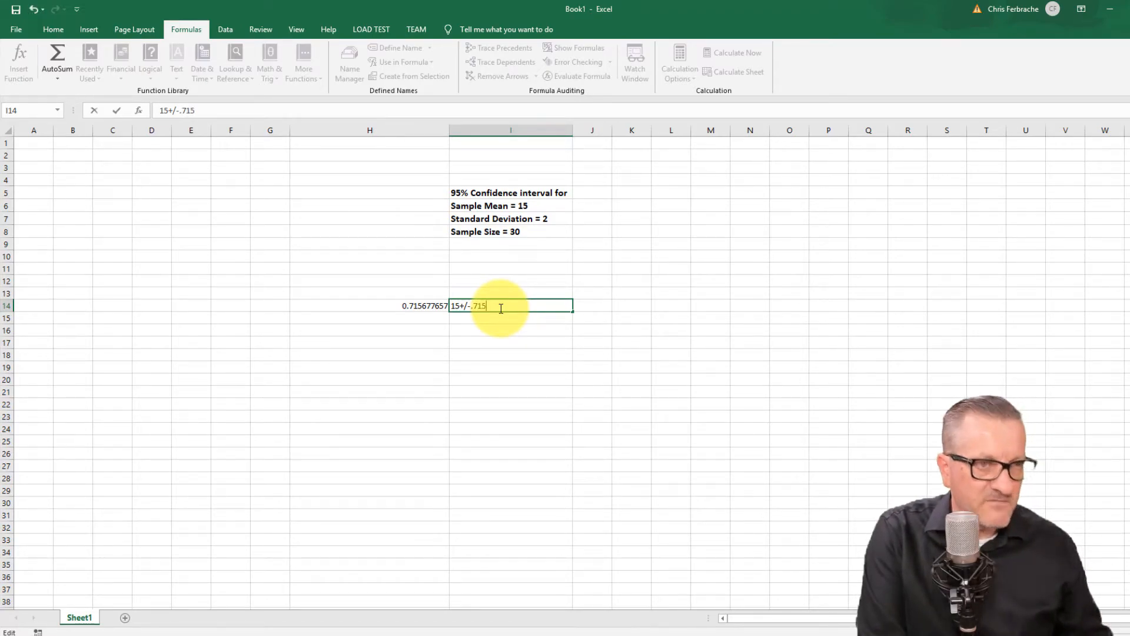
text(6)
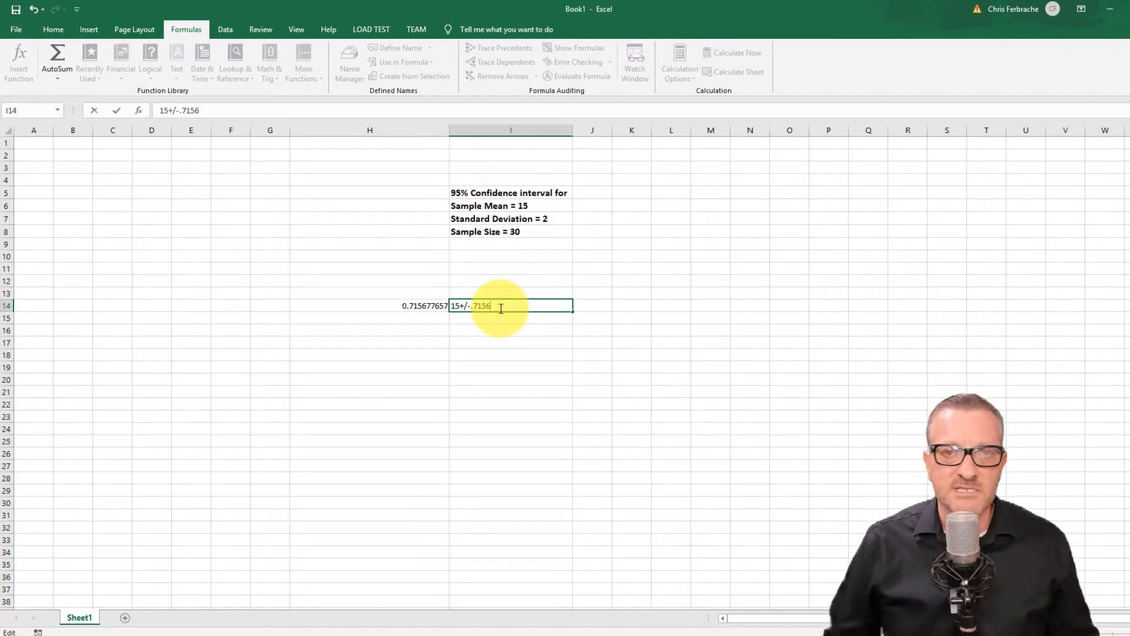
mouse_move(257, 194)
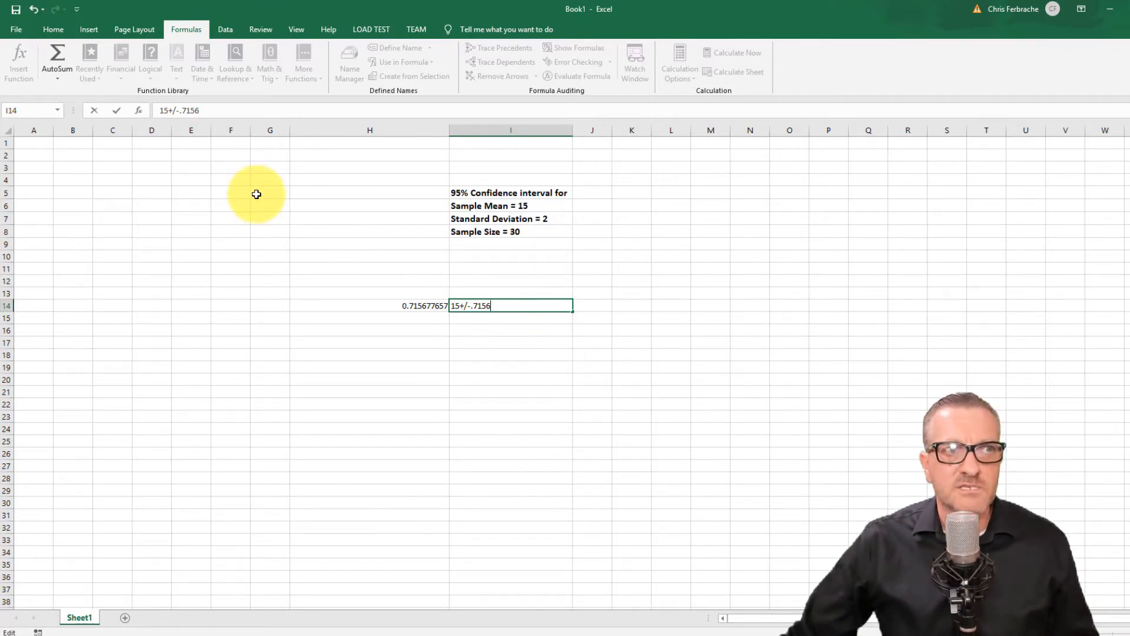
mouse_move(201, 248)
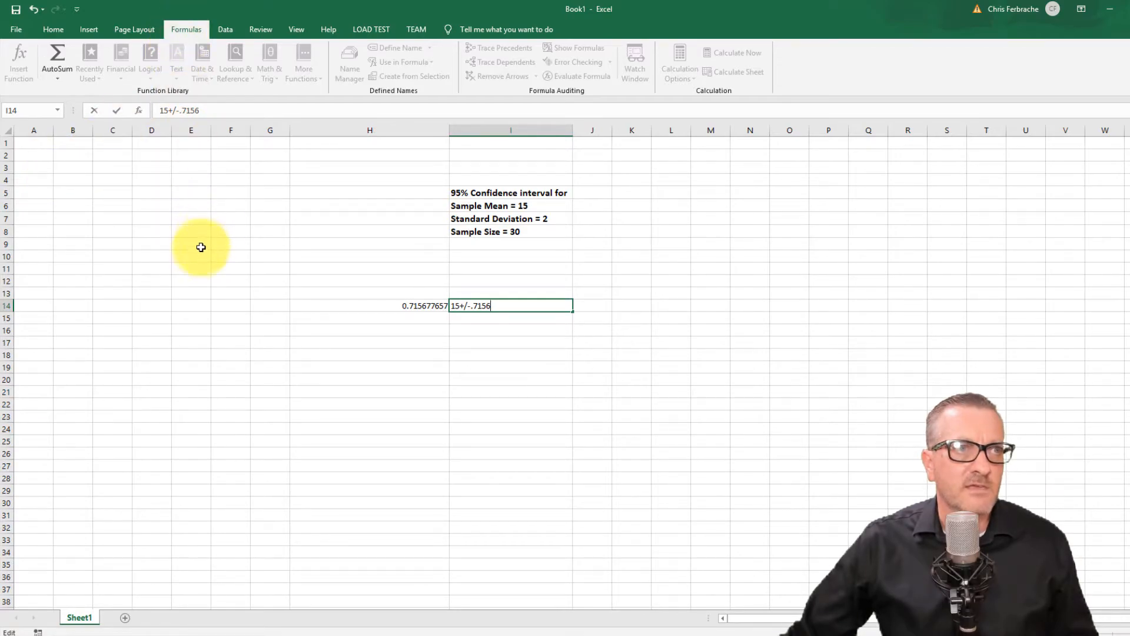
click(303, 63)
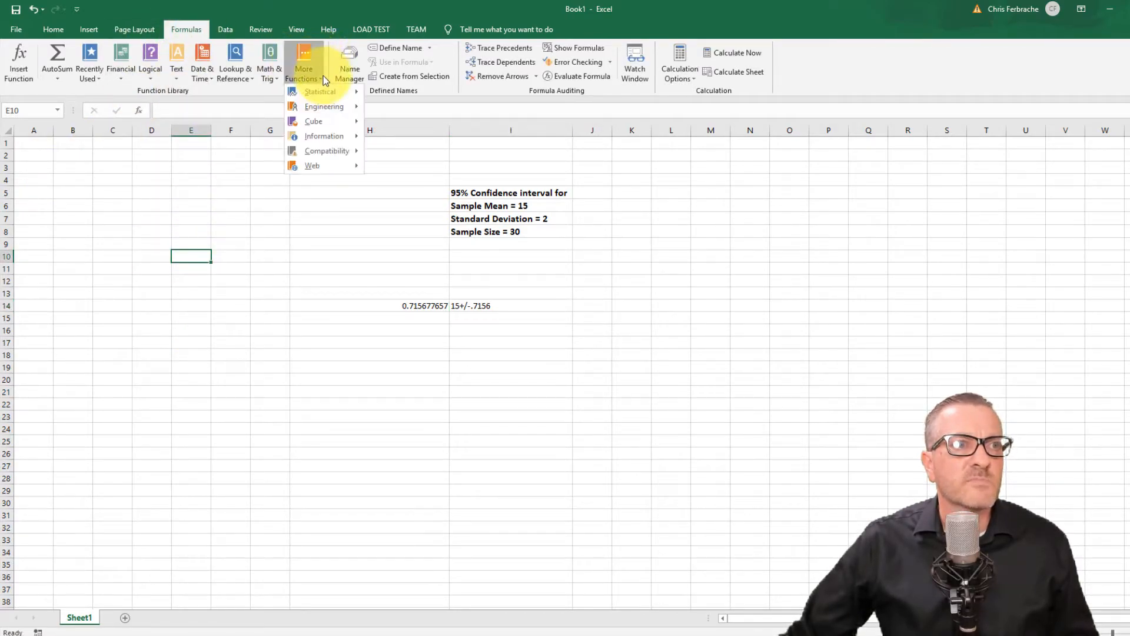
Start a CONFIDENCE.T formula from the Statistical function list
click(319, 91)
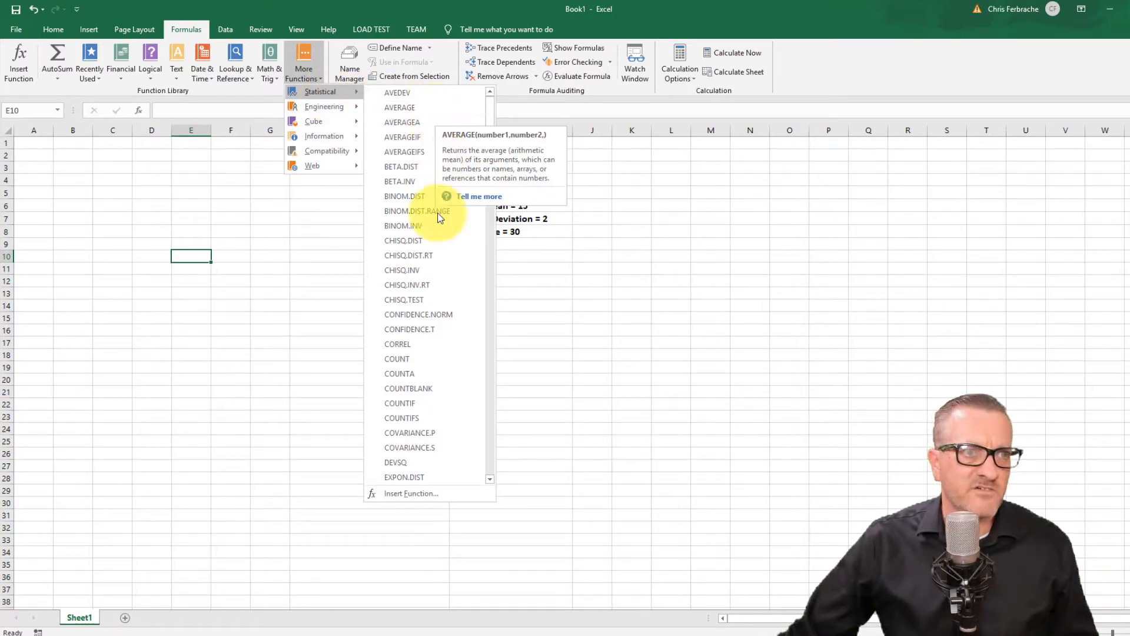
mouse_move(408, 330)
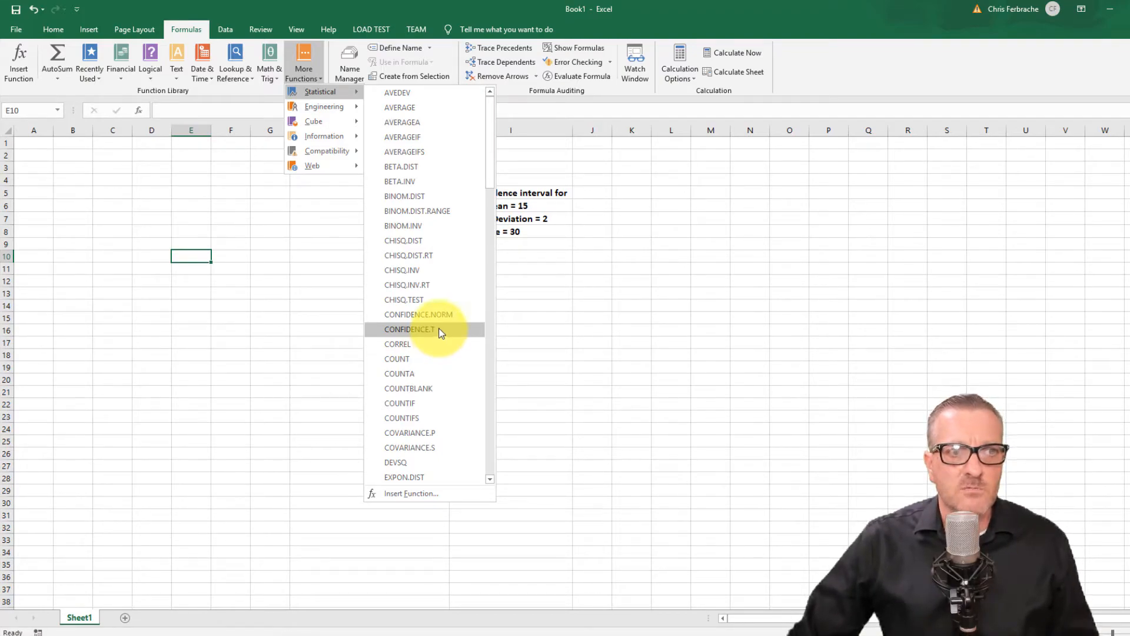
click(408, 329)
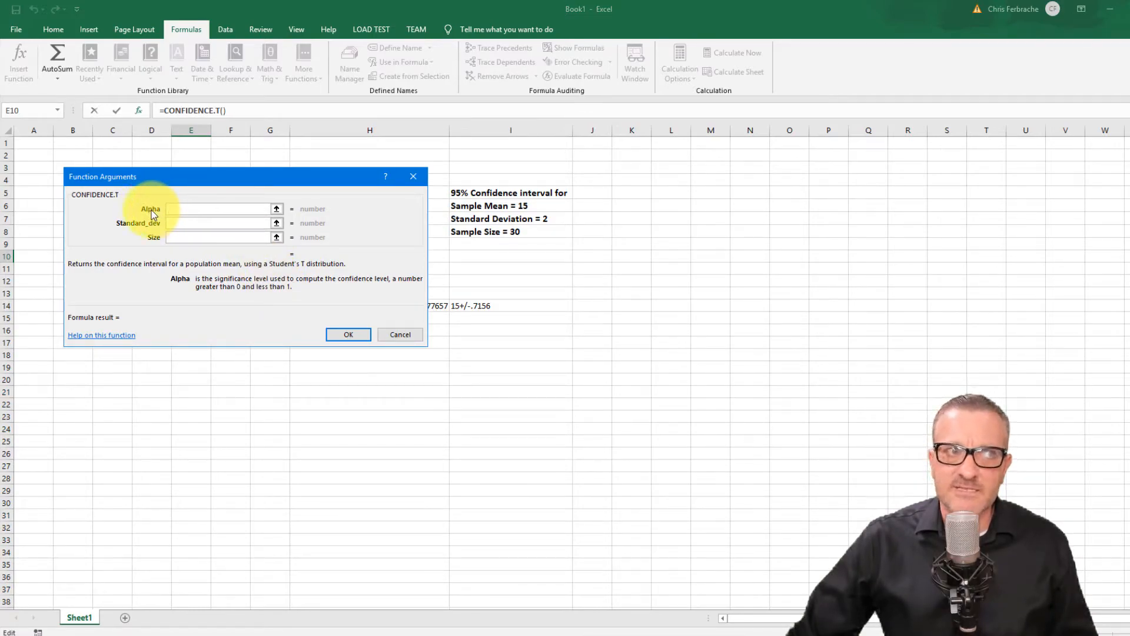
click(221, 210)
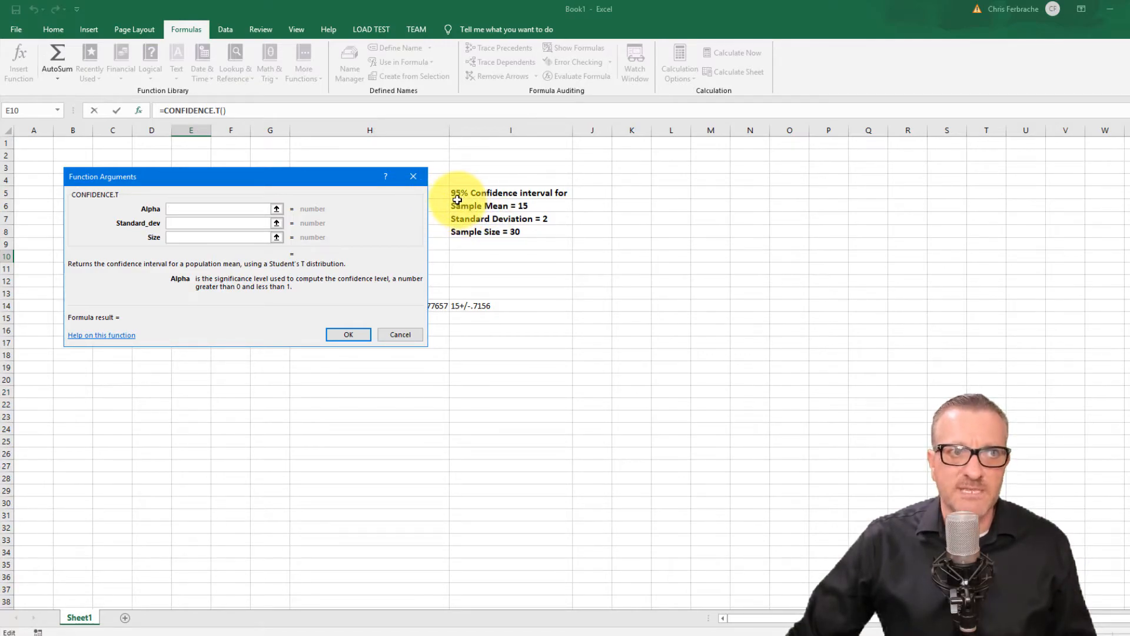
click(217, 208)
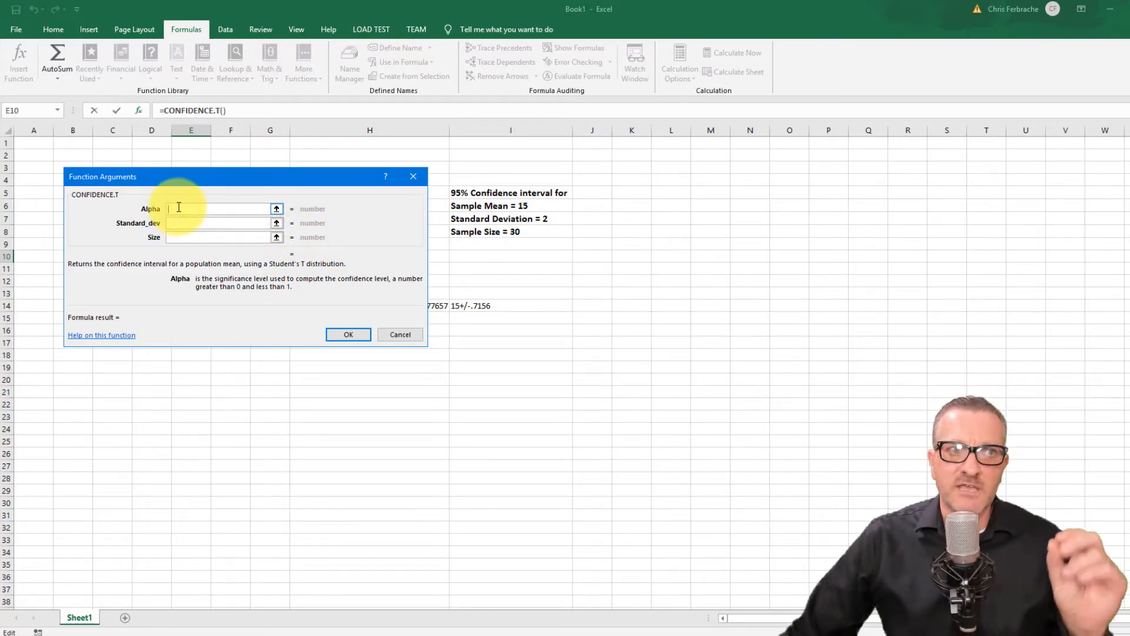
click(220, 223)
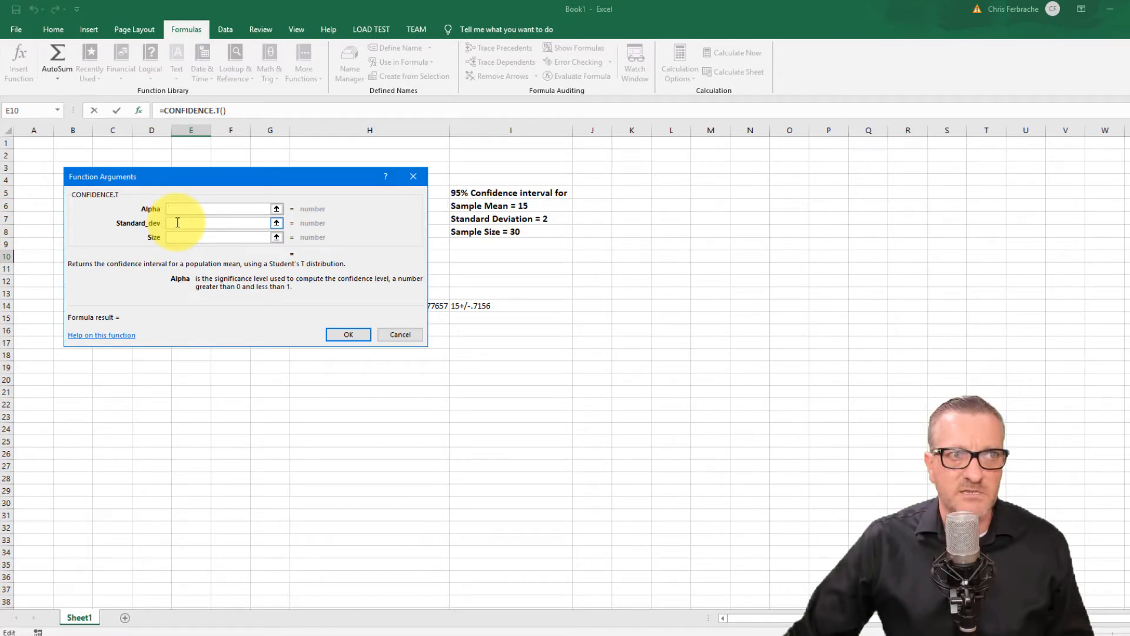
click(216, 209)
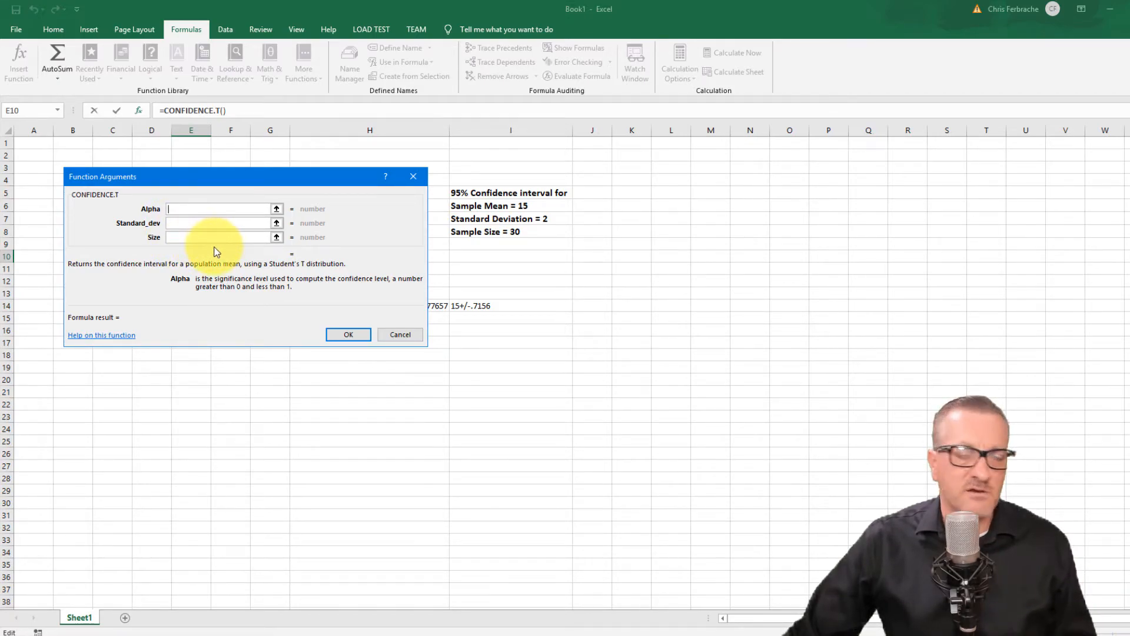
mouse_move(190, 258)
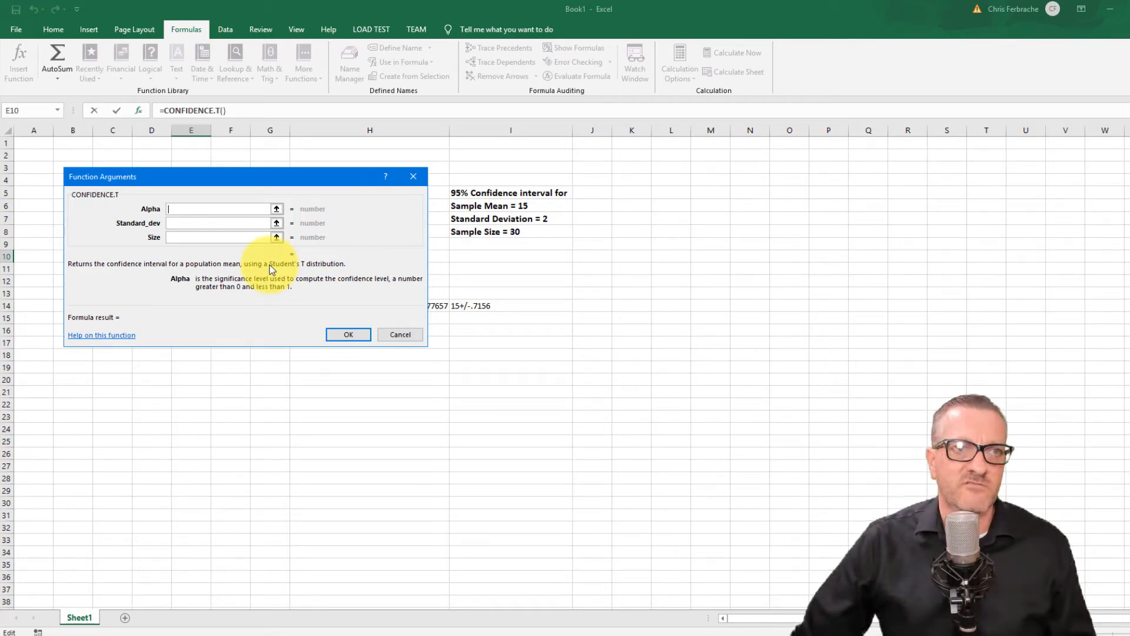
Close the CONFIDENCE.T arguments, dismiss the warning and abandon the formula
click(347, 333)
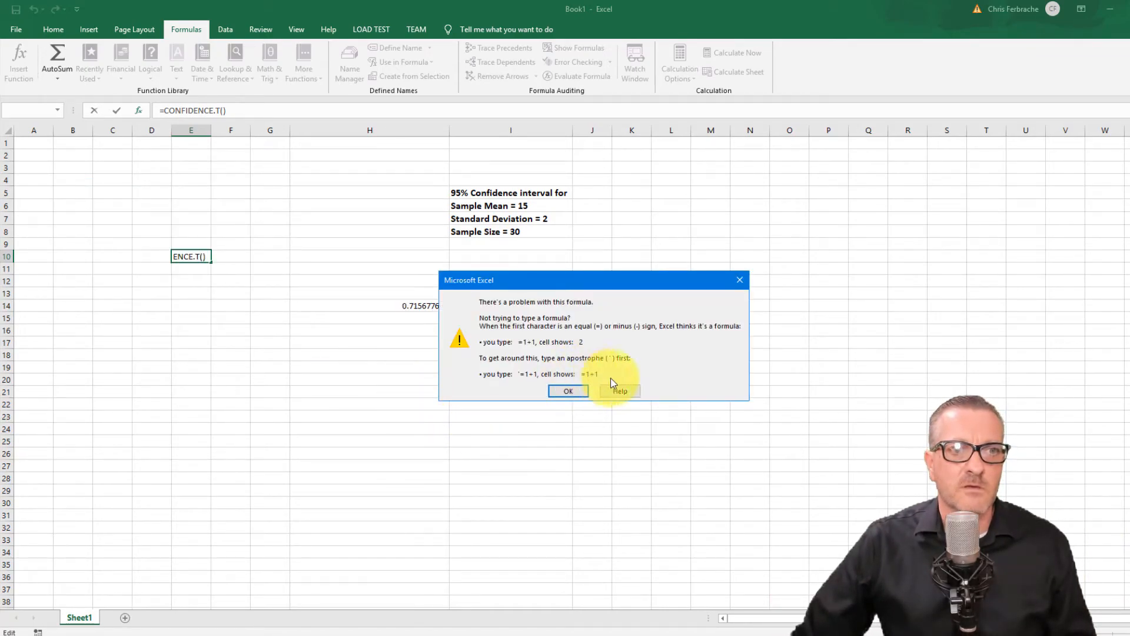
click(568, 391)
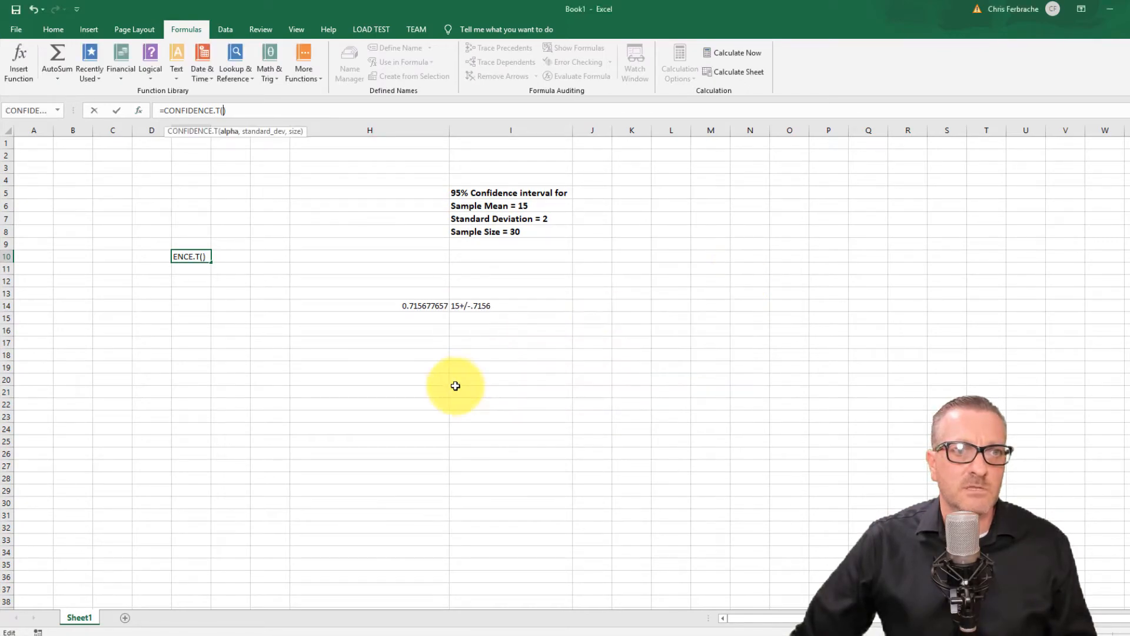
click(191, 329)
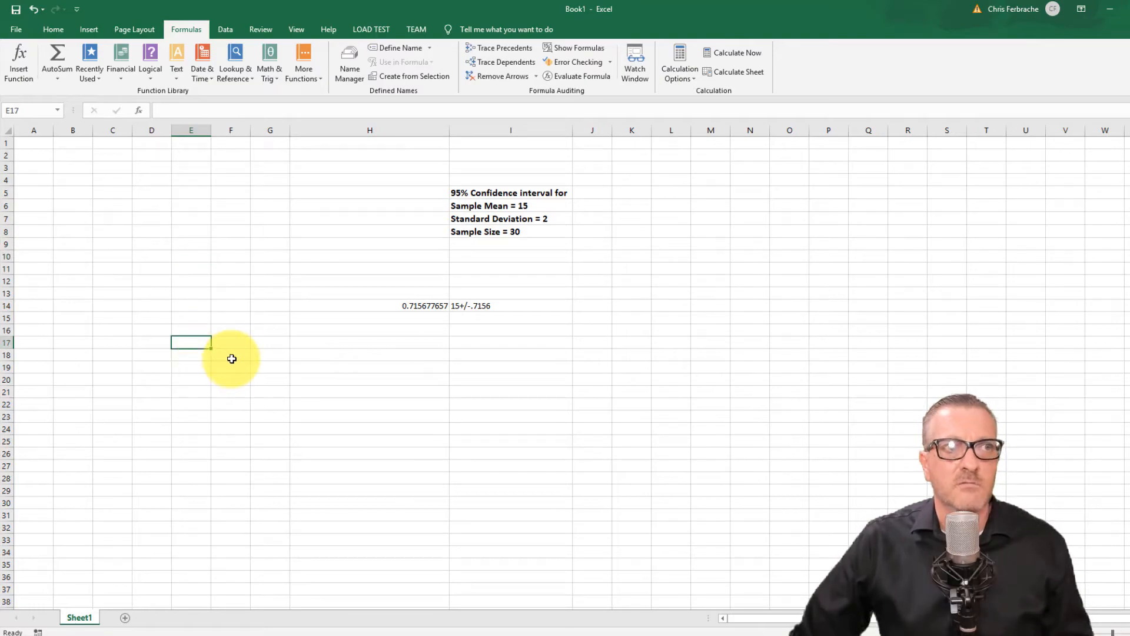
mouse_move(470, 602)
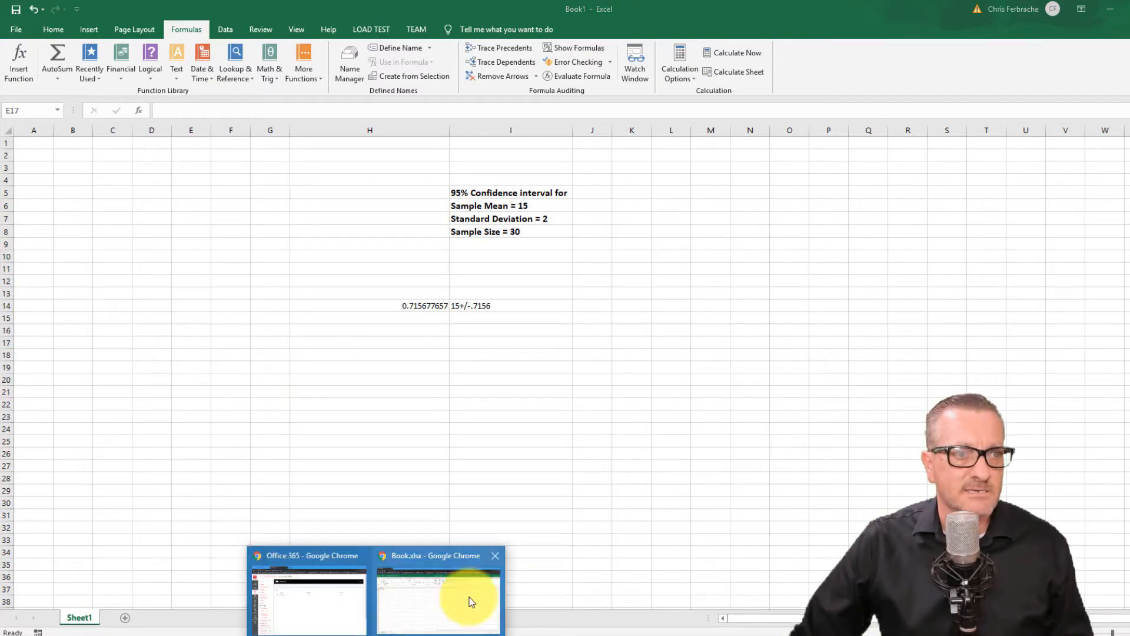
Switch to the blank Book.xlsx workbook in Excel Online and show the Insert commands
click(438, 602)
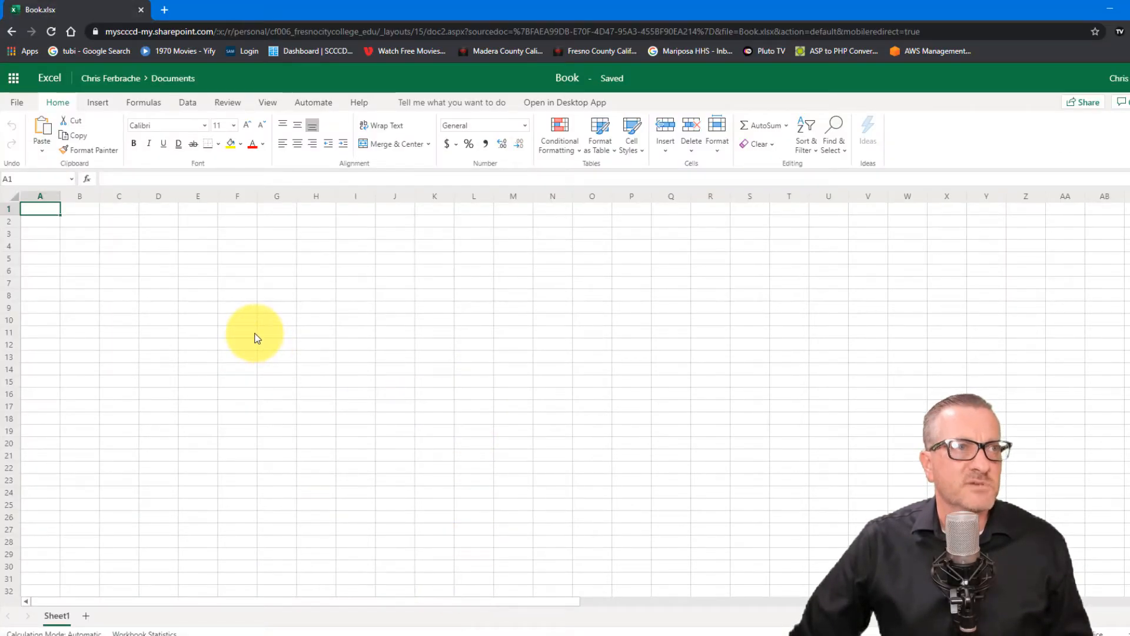
mouse_move(132, 274)
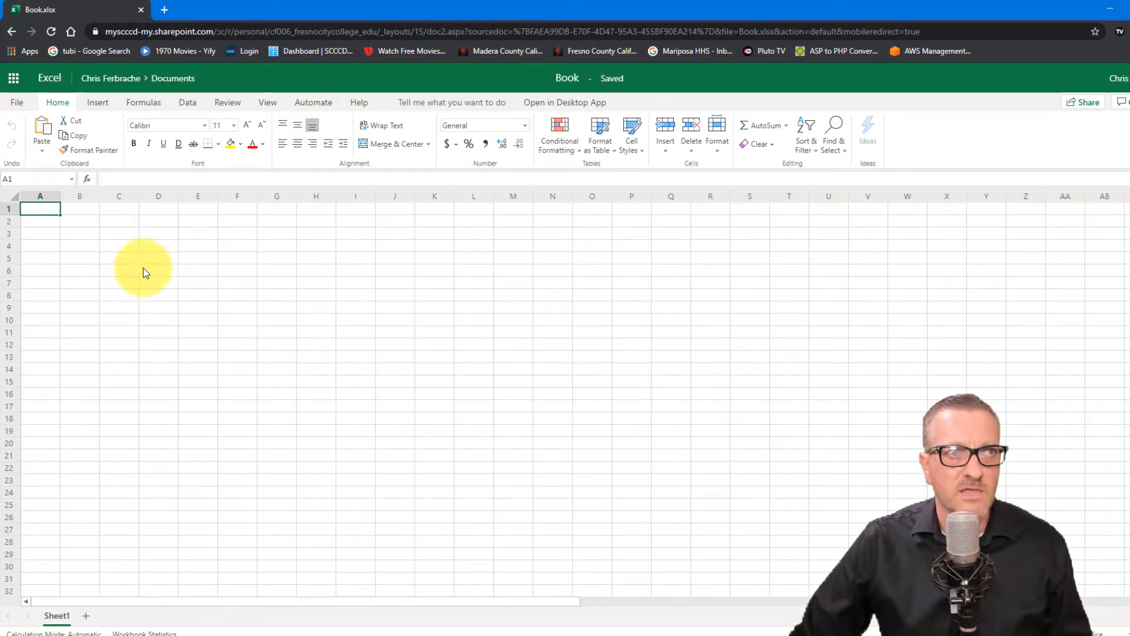
mouse_move(142, 223)
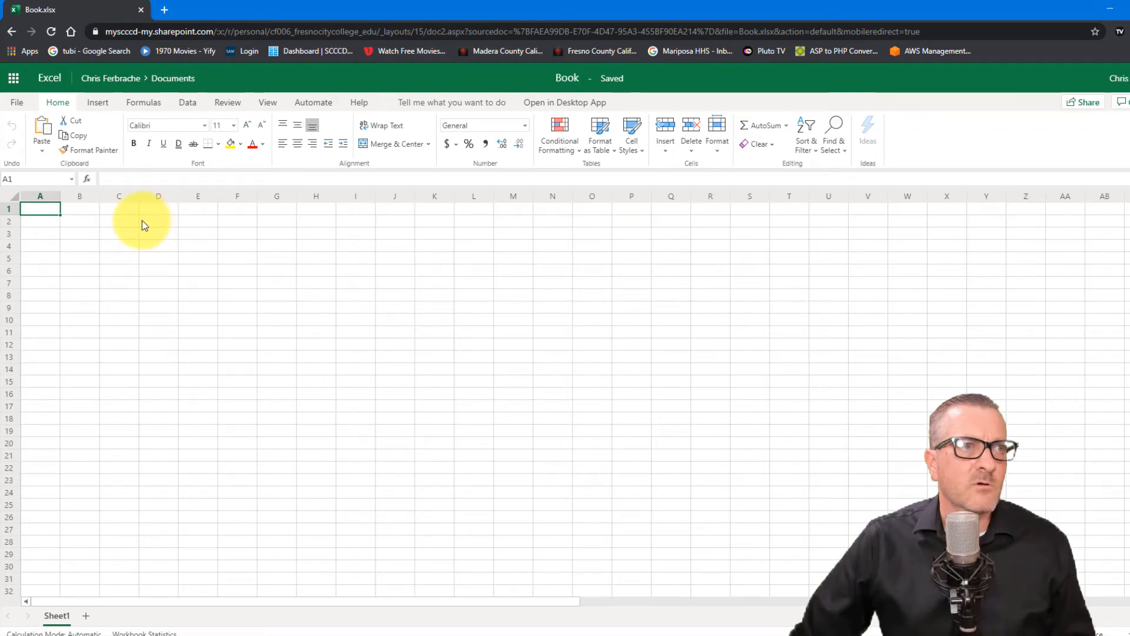
mouse_move(143, 106)
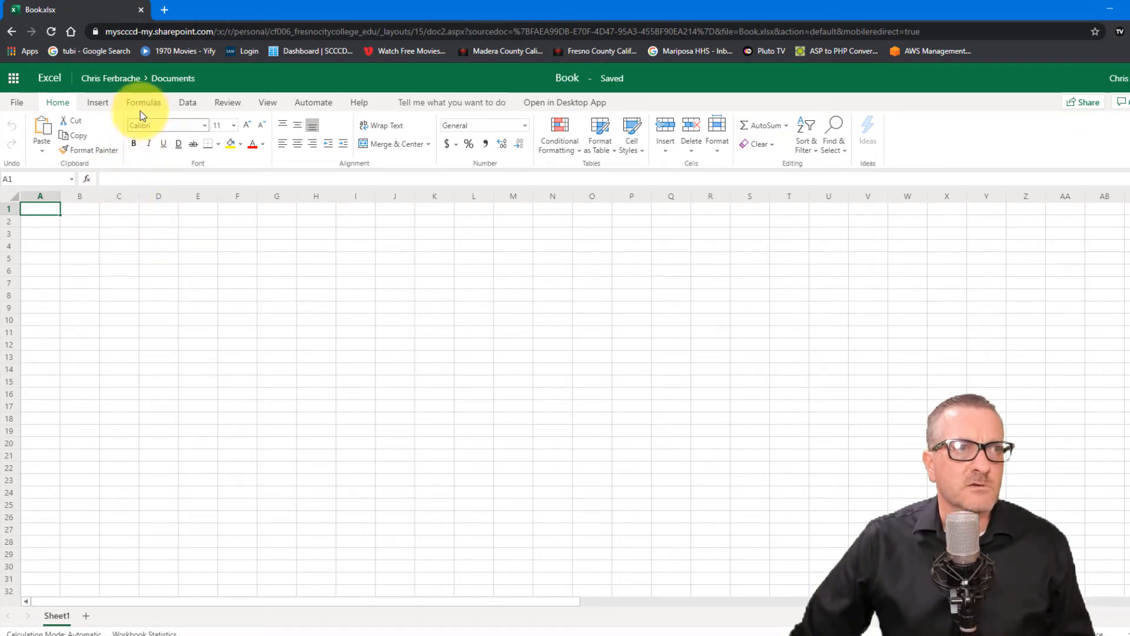
click(143, 101)
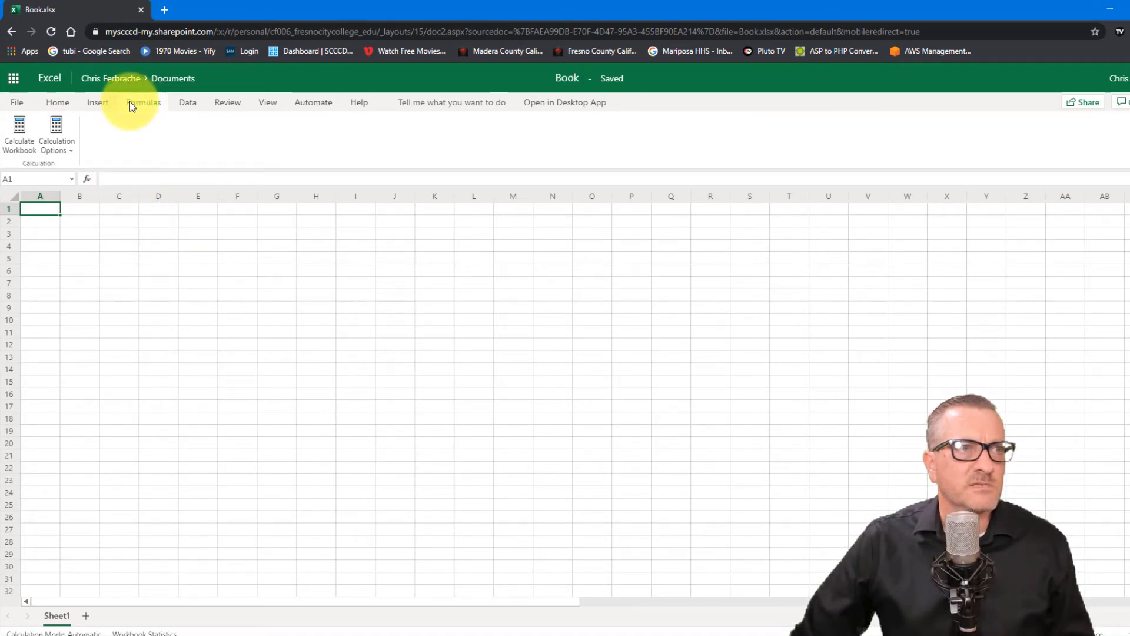
click(97, 102)
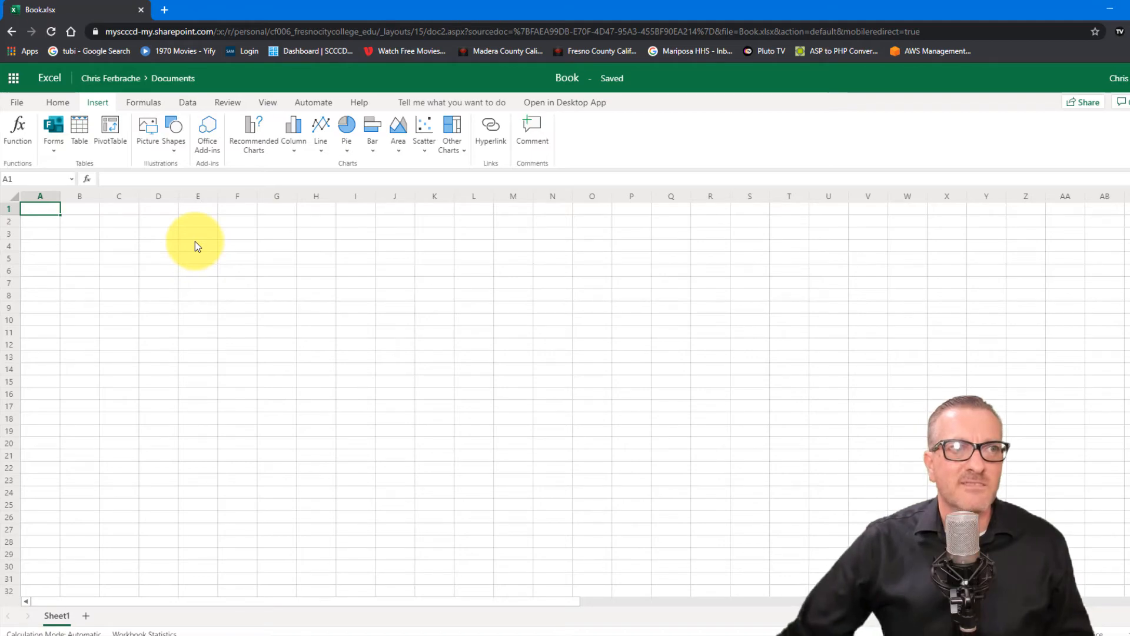
mouse_move(204, 241)
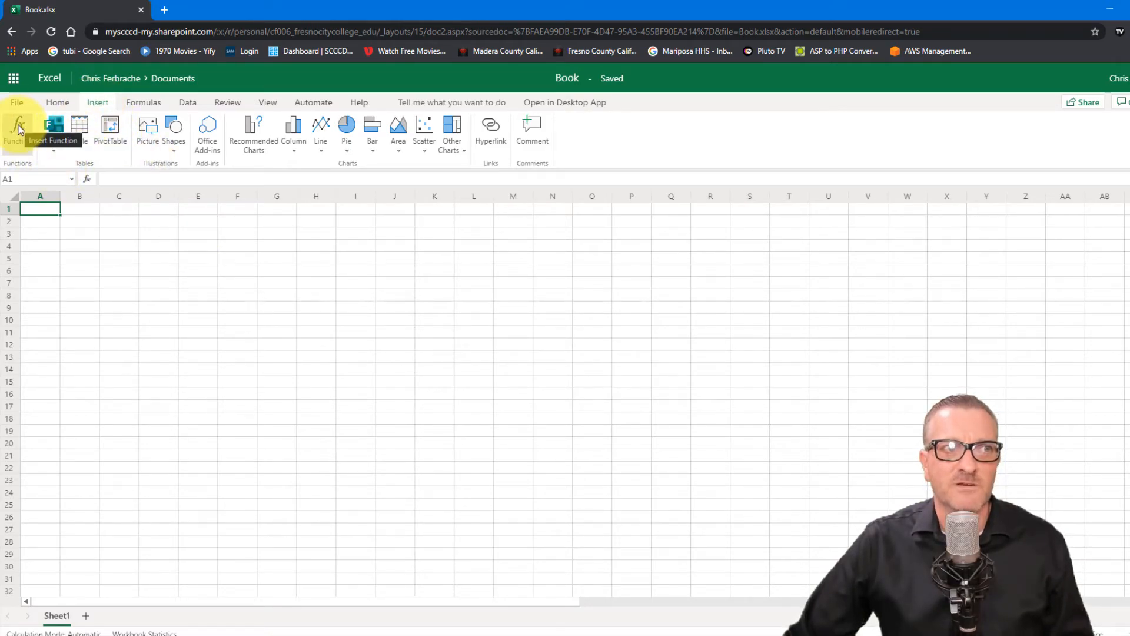
Insert a CONFIDENCE.NORM function into A1 from the Statistical category
click(18, 128)
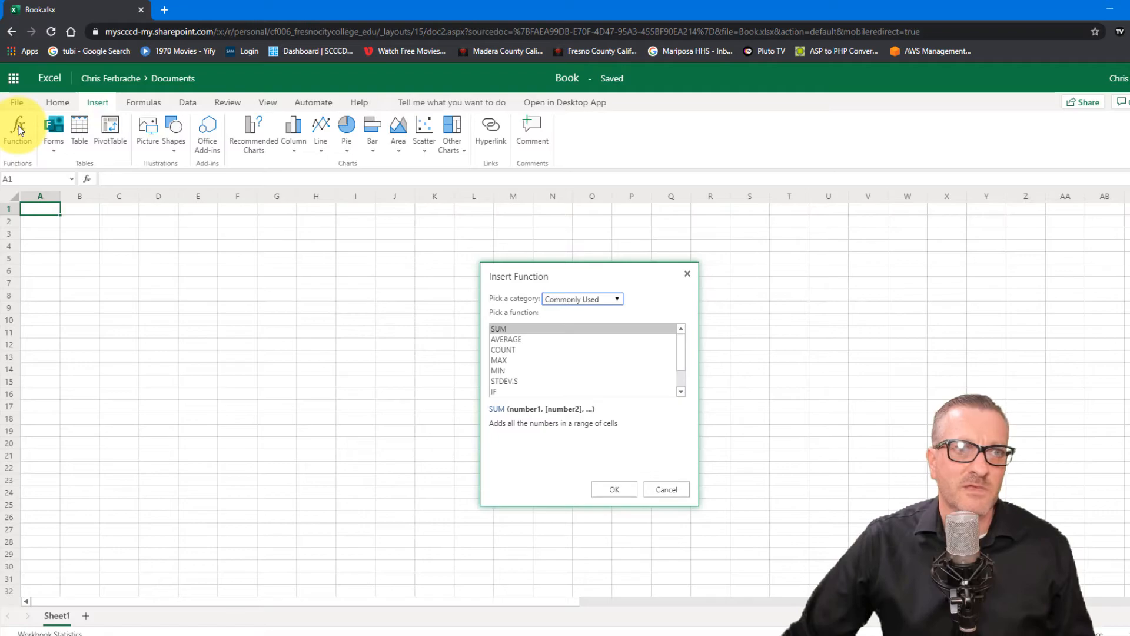
mouse_move(425, 346)
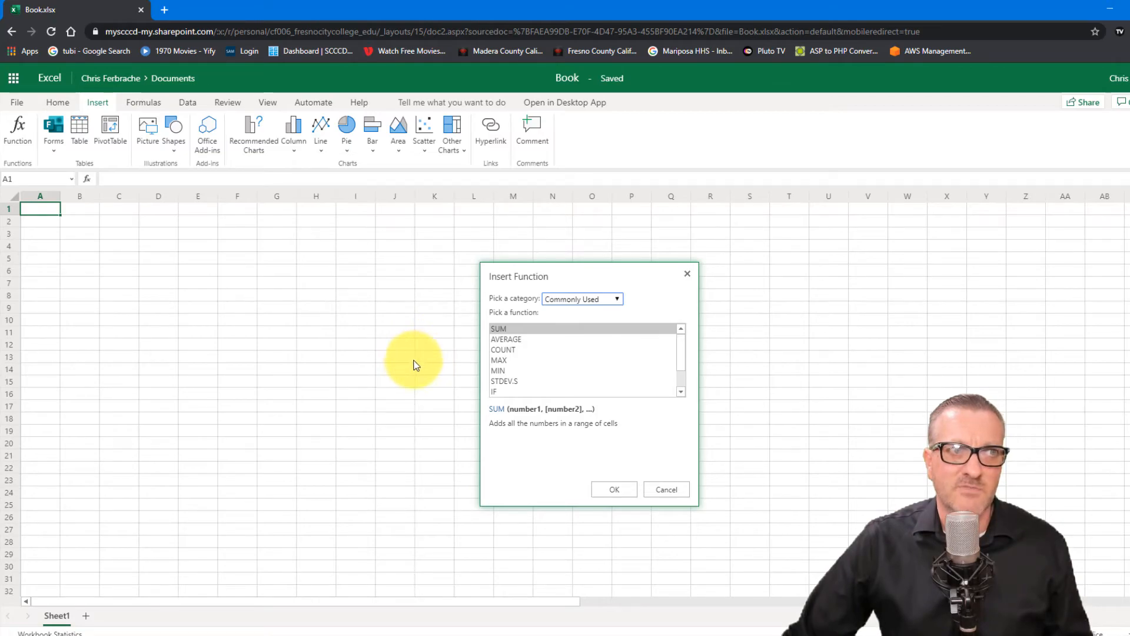
mouse_move(402, 354)
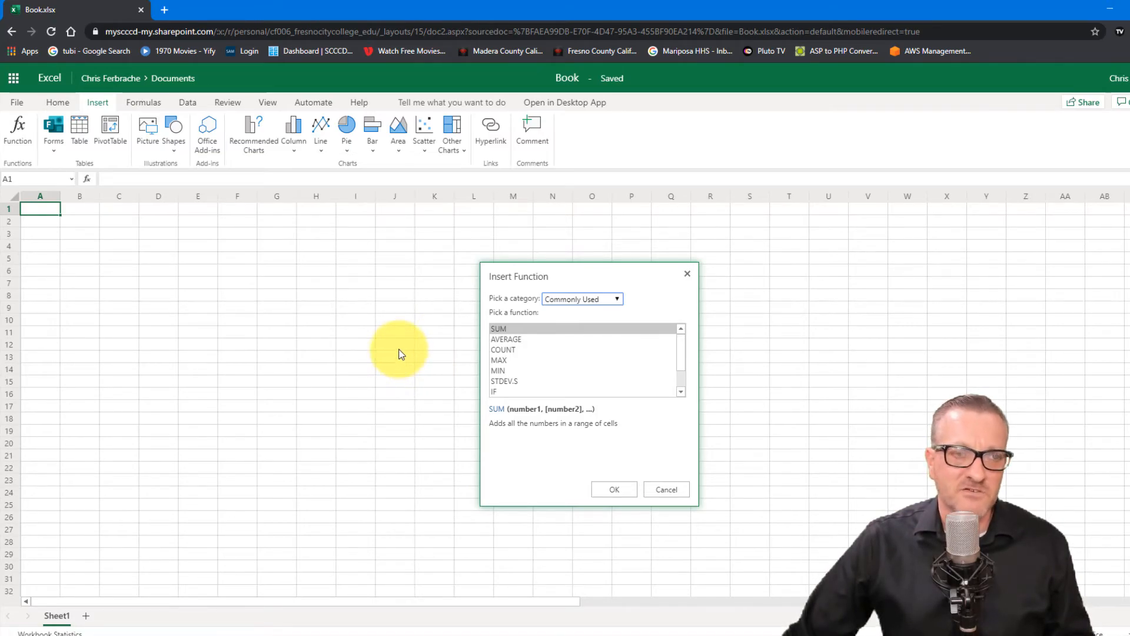
mouse_move(122, 115)
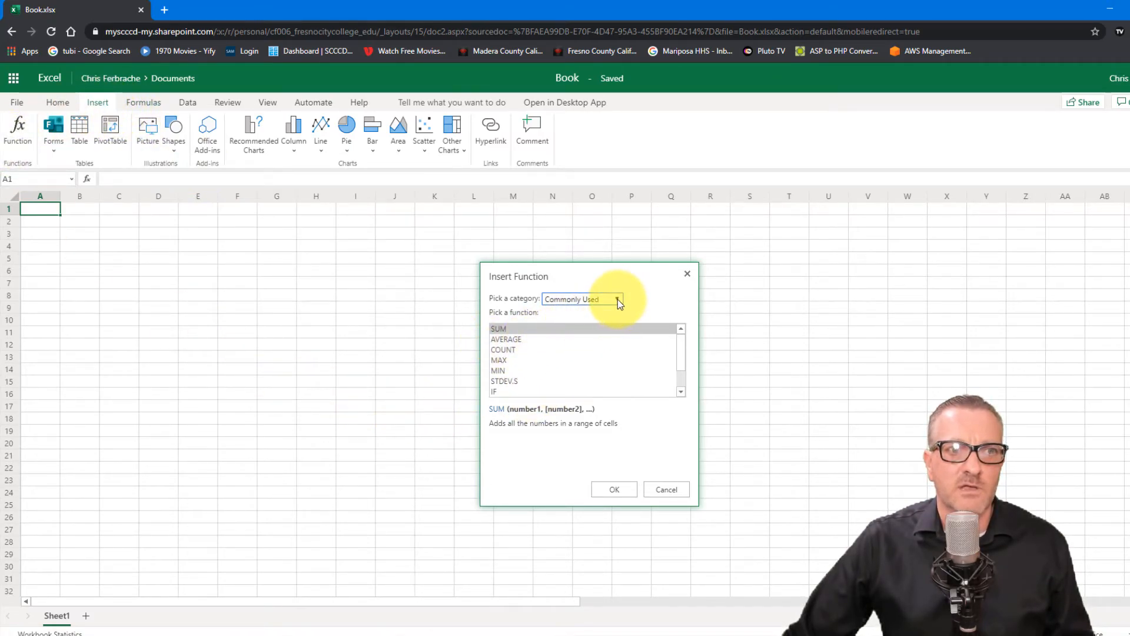
click(616, 298)
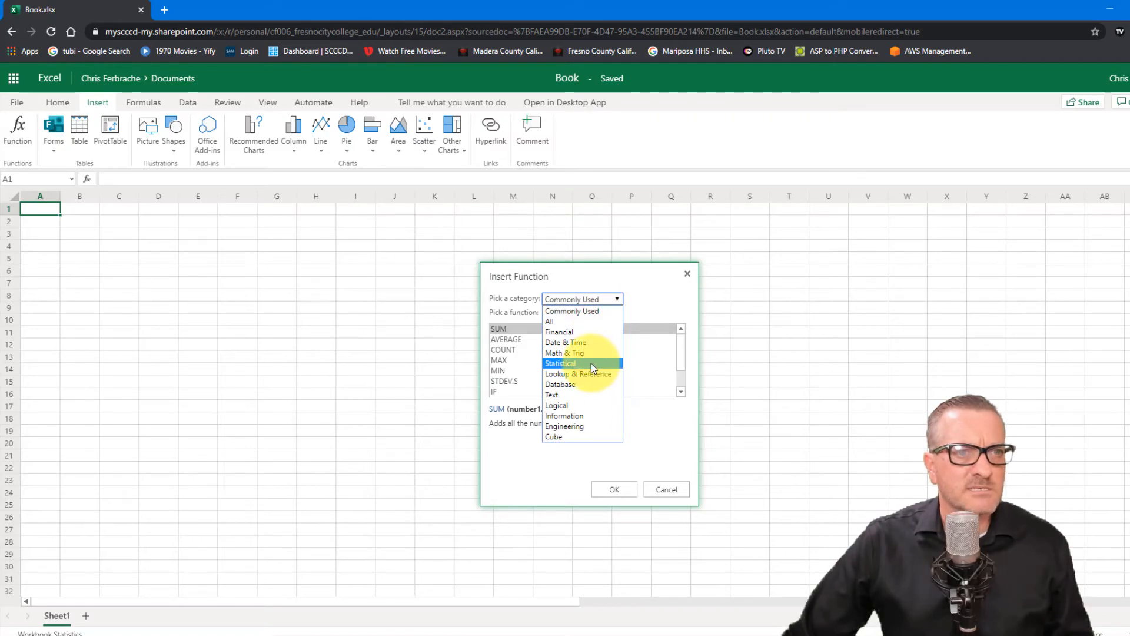
click(561, 362)
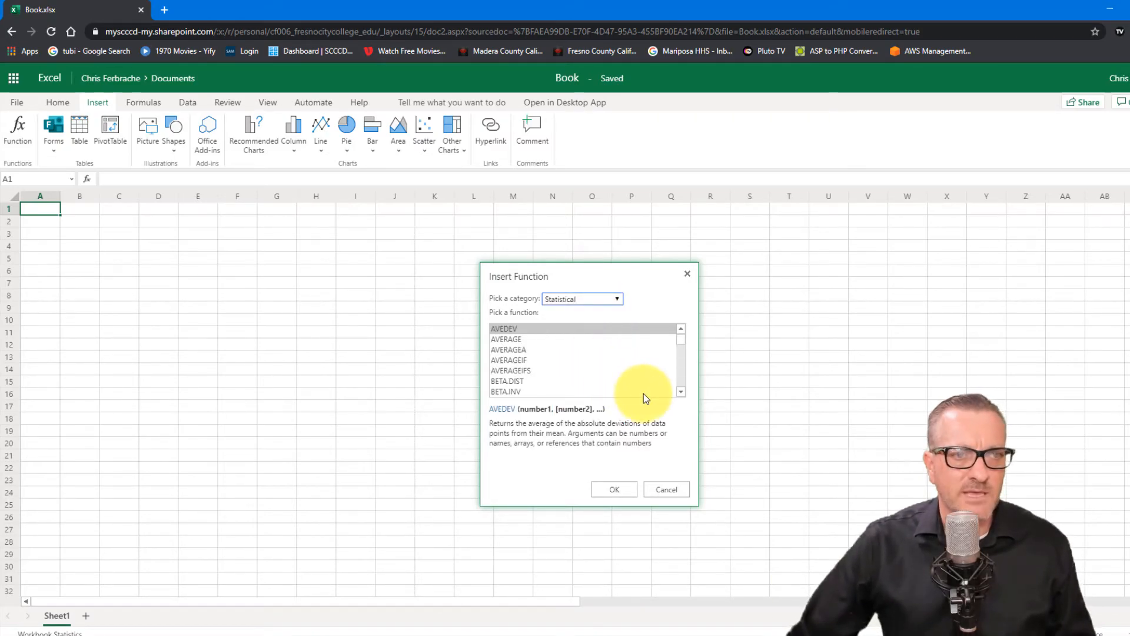
mouse_move(682, 396)
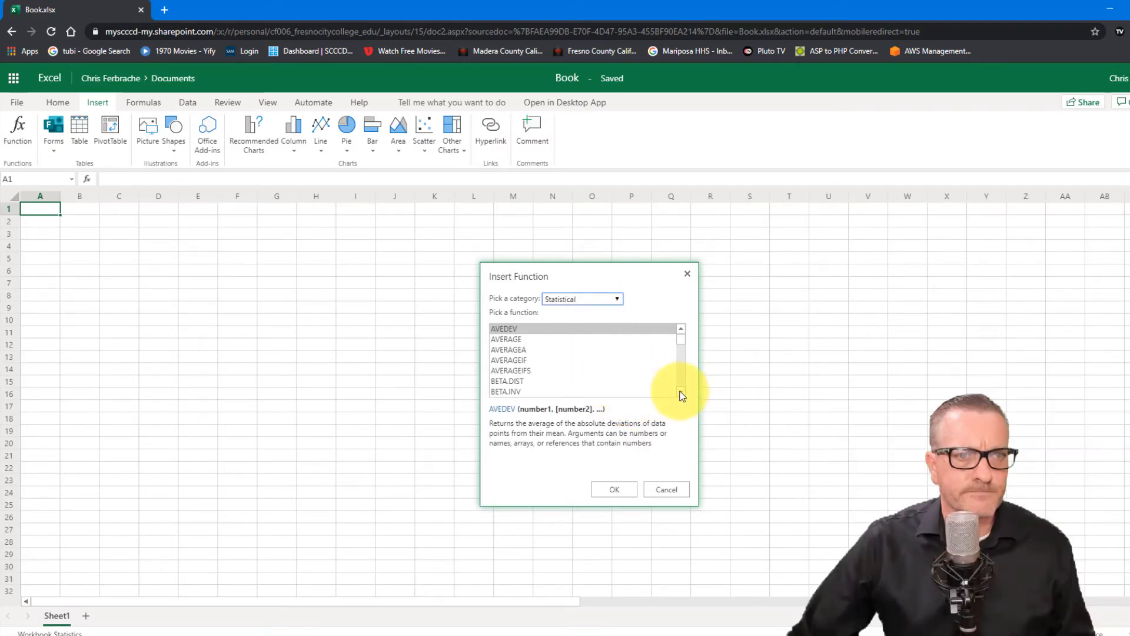
scroll(down, 3)
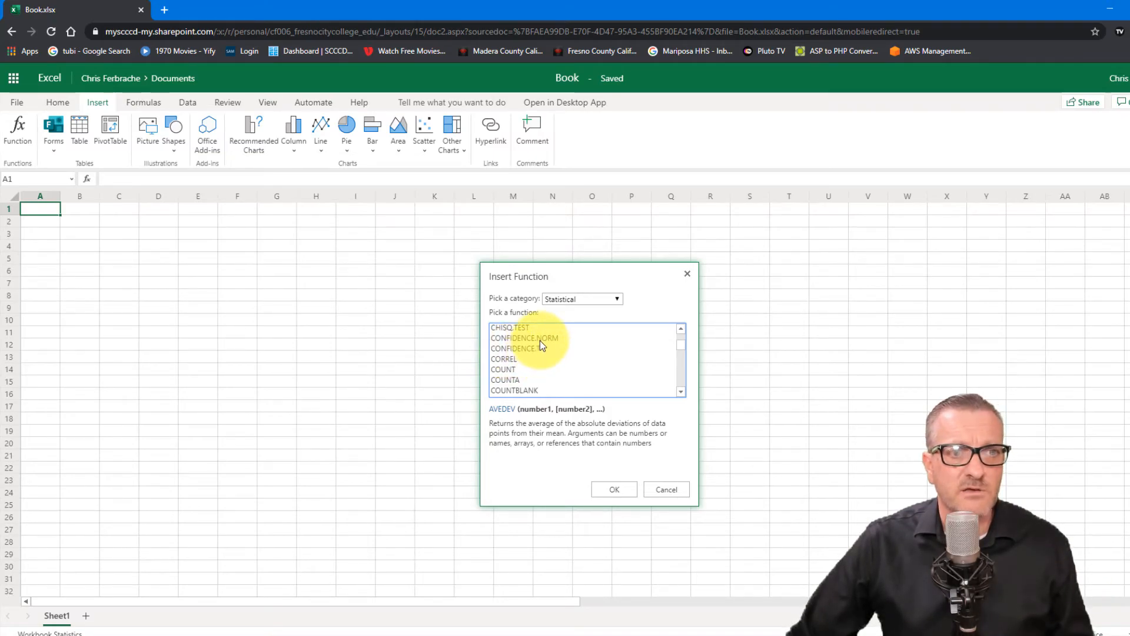
click(524, 338)
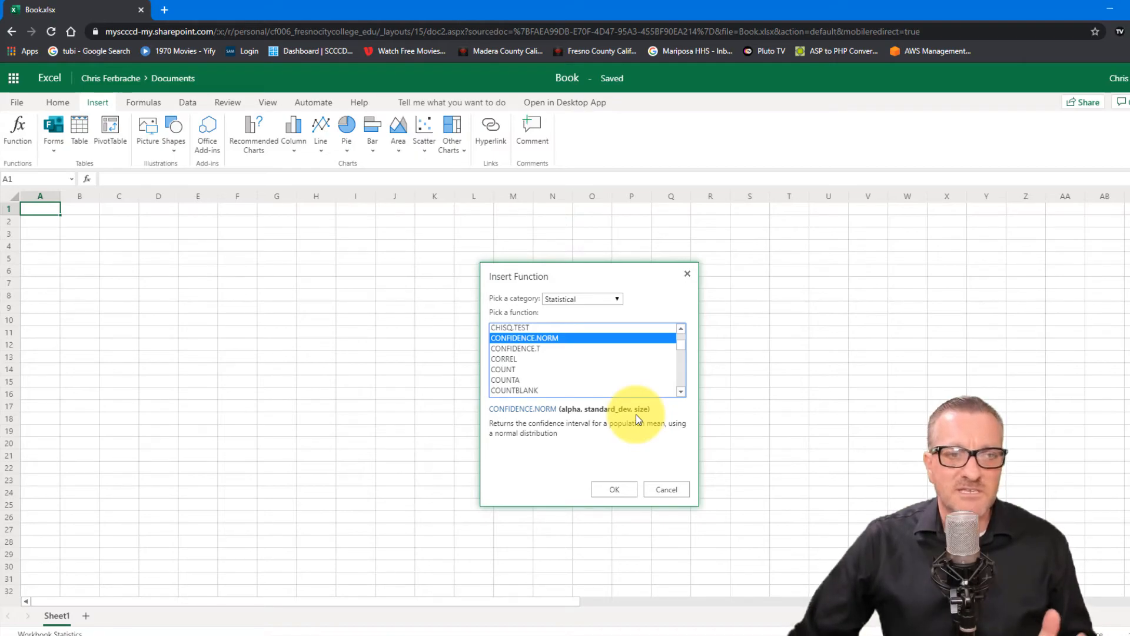
click(614, 489)
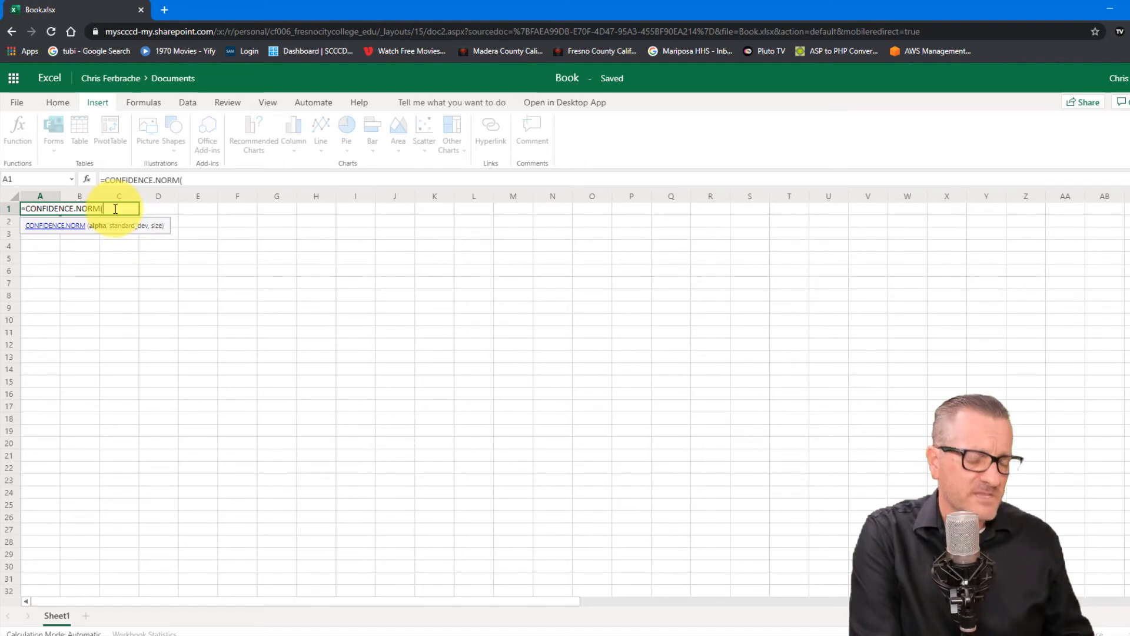
Complete A1 as CONFIDENCE.NORM(.05,2,30), giving 0.715678
text(.05)
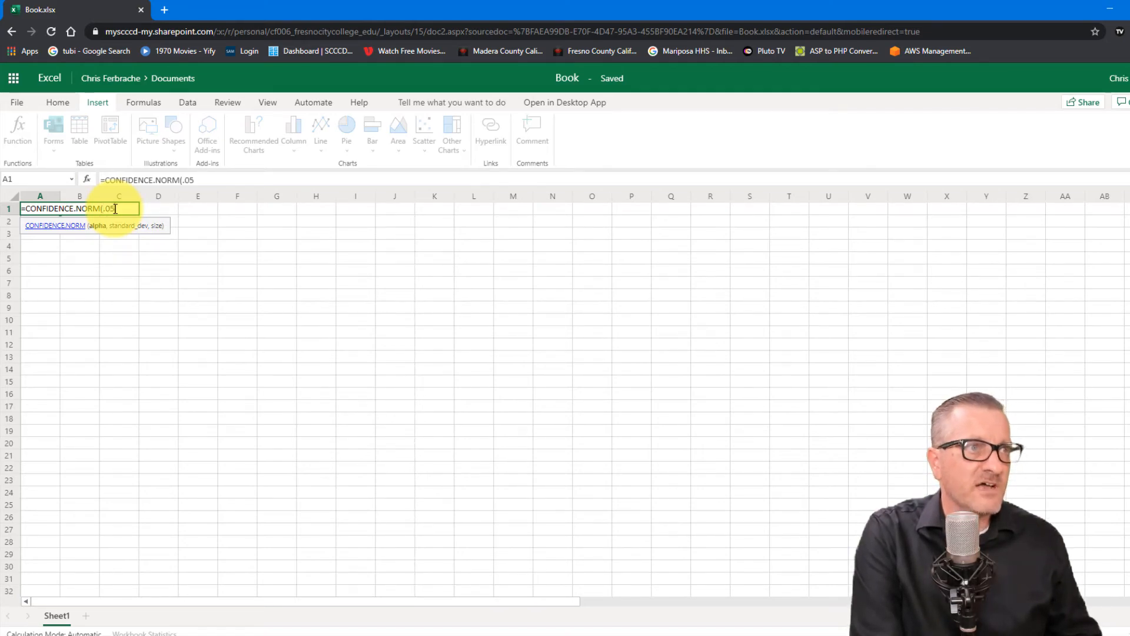
text(,)
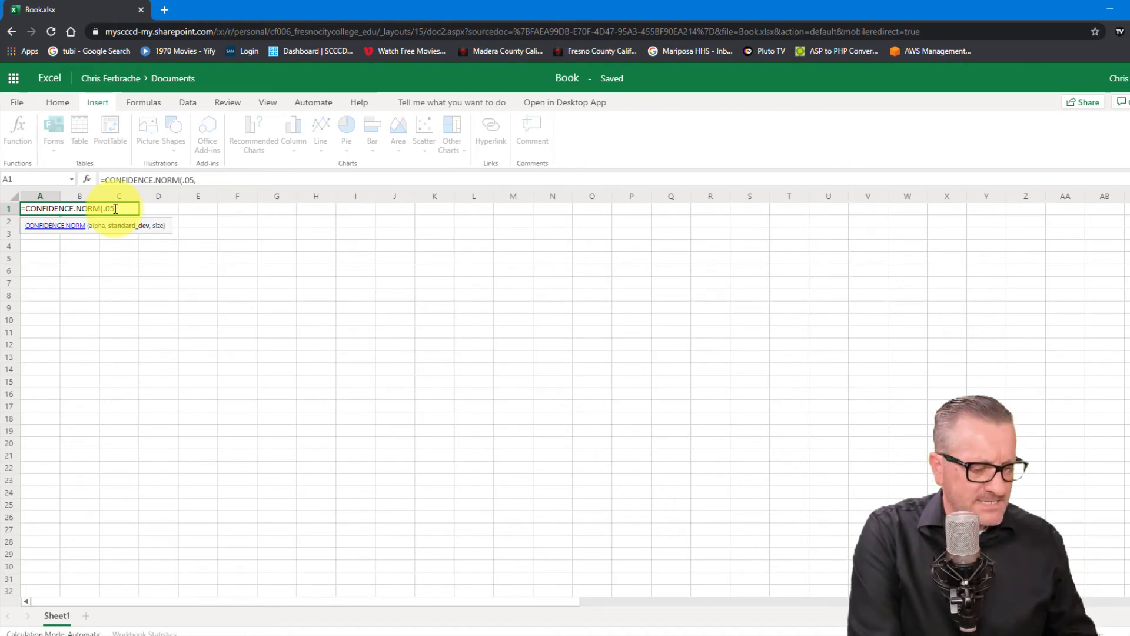
text(2)
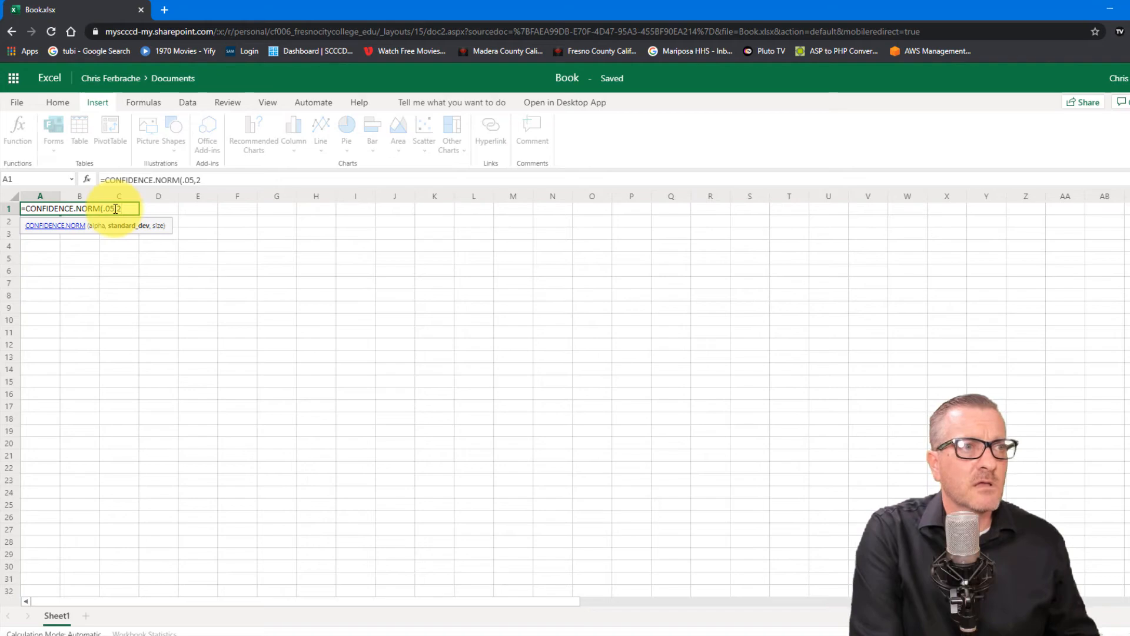
text(,)
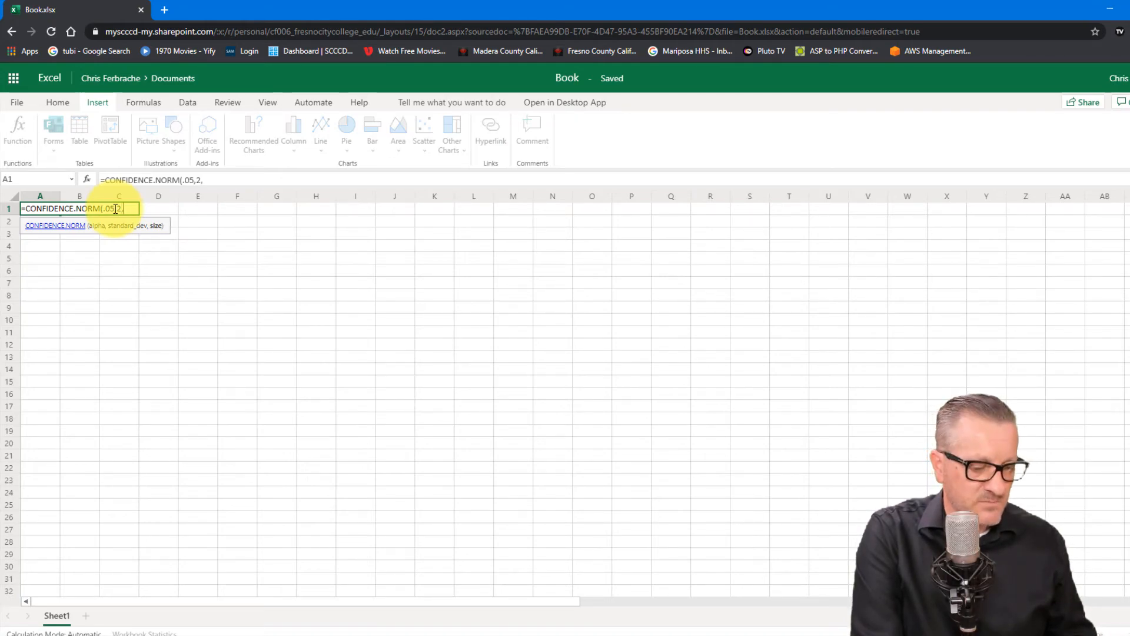
text(30))
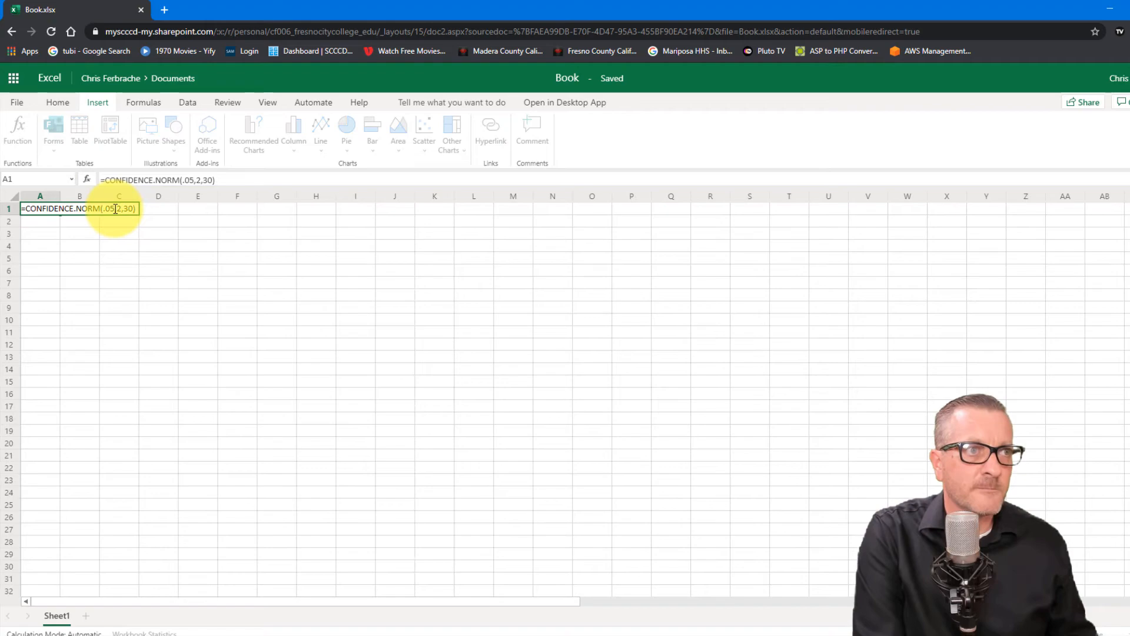
key(Return)
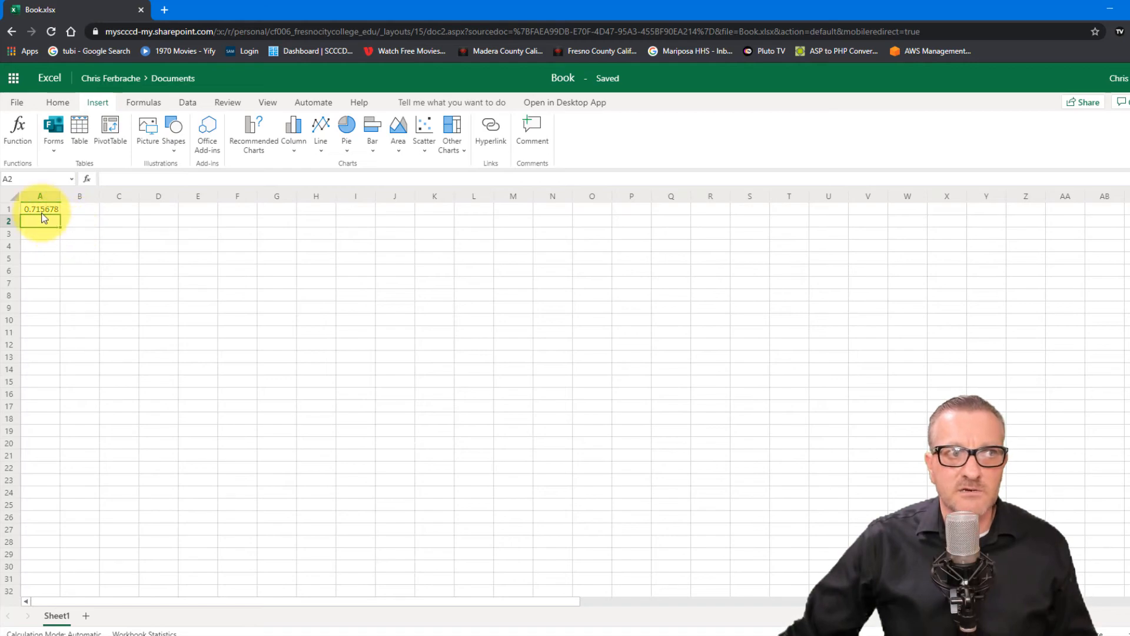
Enter 15 in E8, +/= in F8 and .7156 in G8 as the confidence interval
click(40, 210)
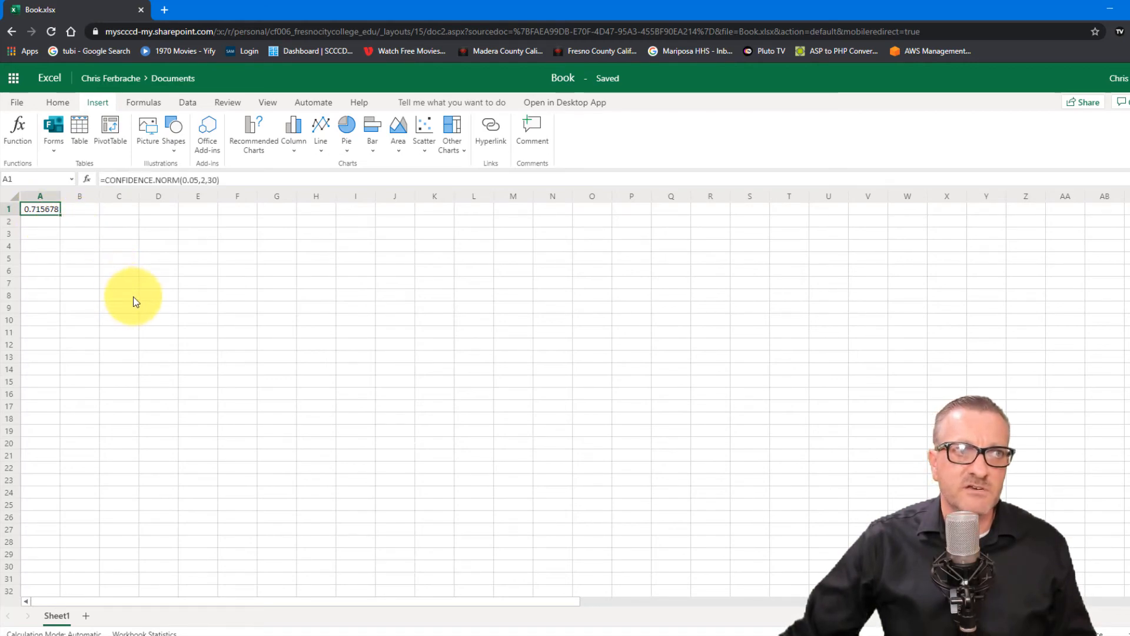
click(198, 294)
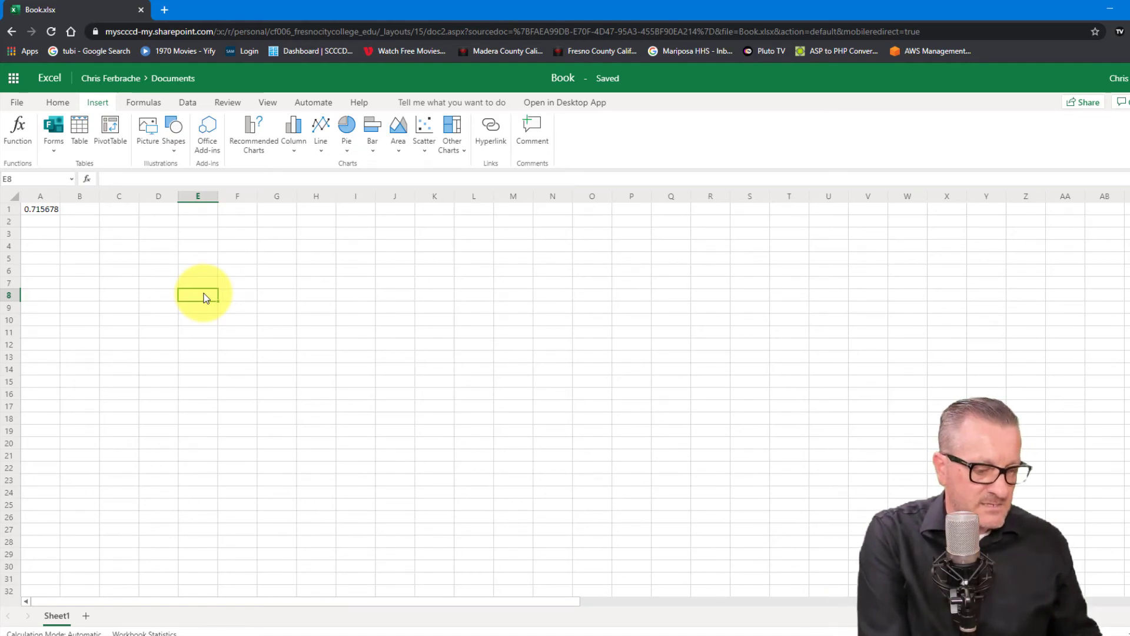
text(15)
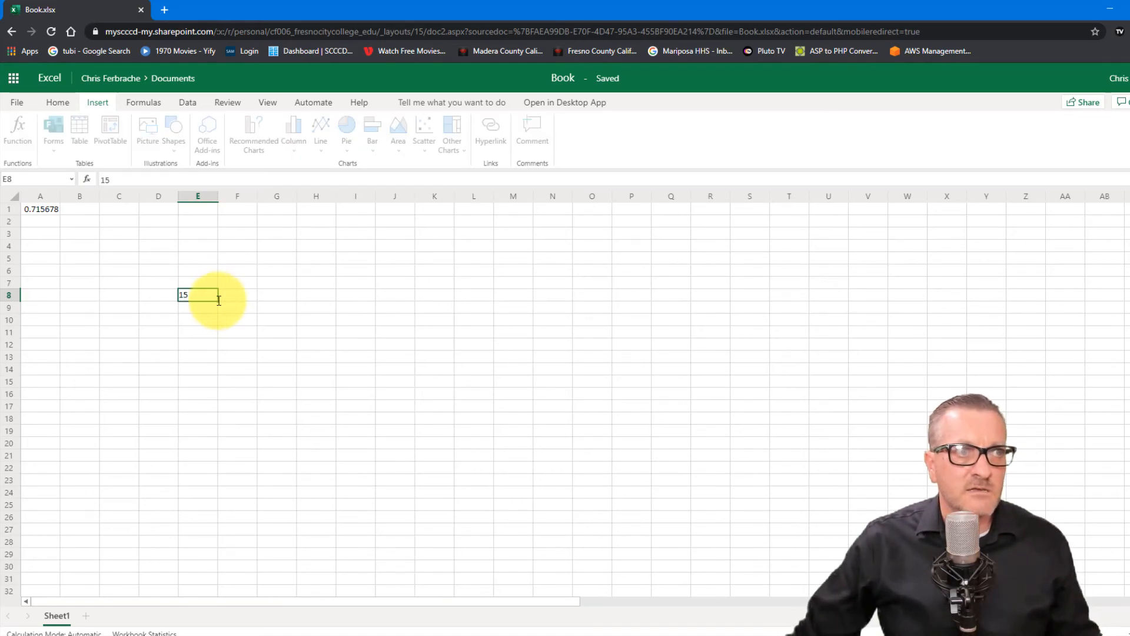
key(Tab)
text(+)
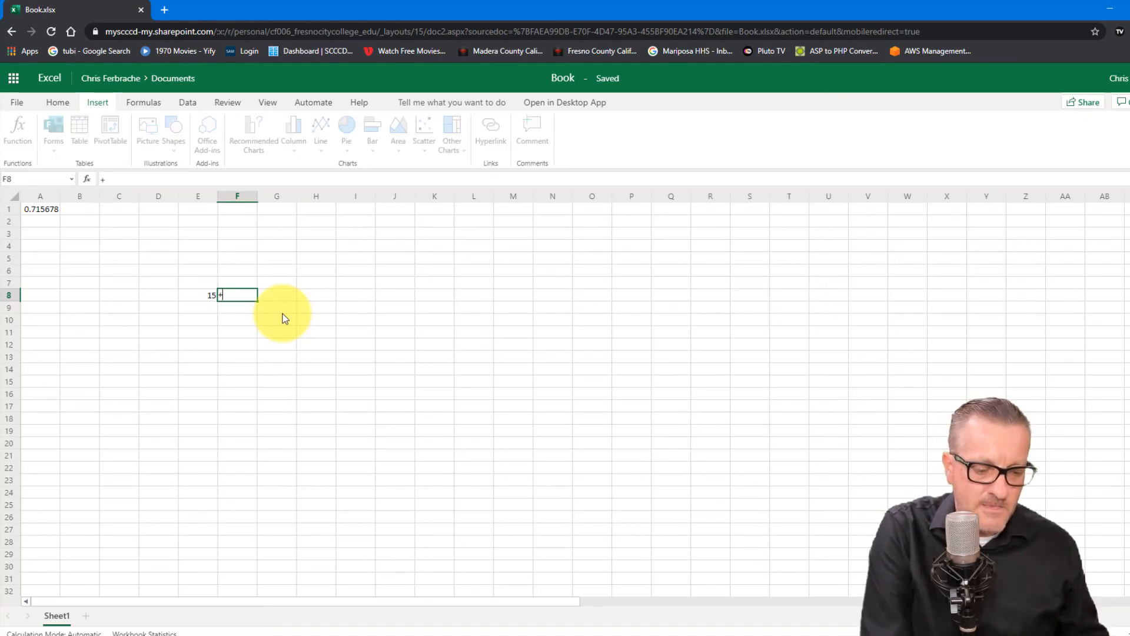
text(/)
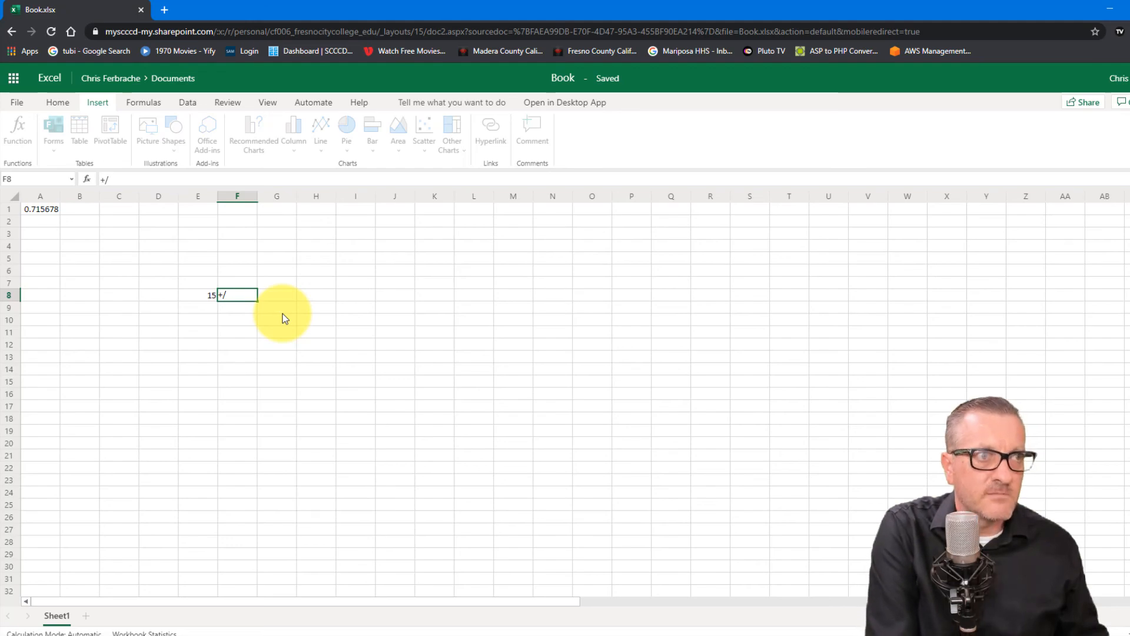
text(=)
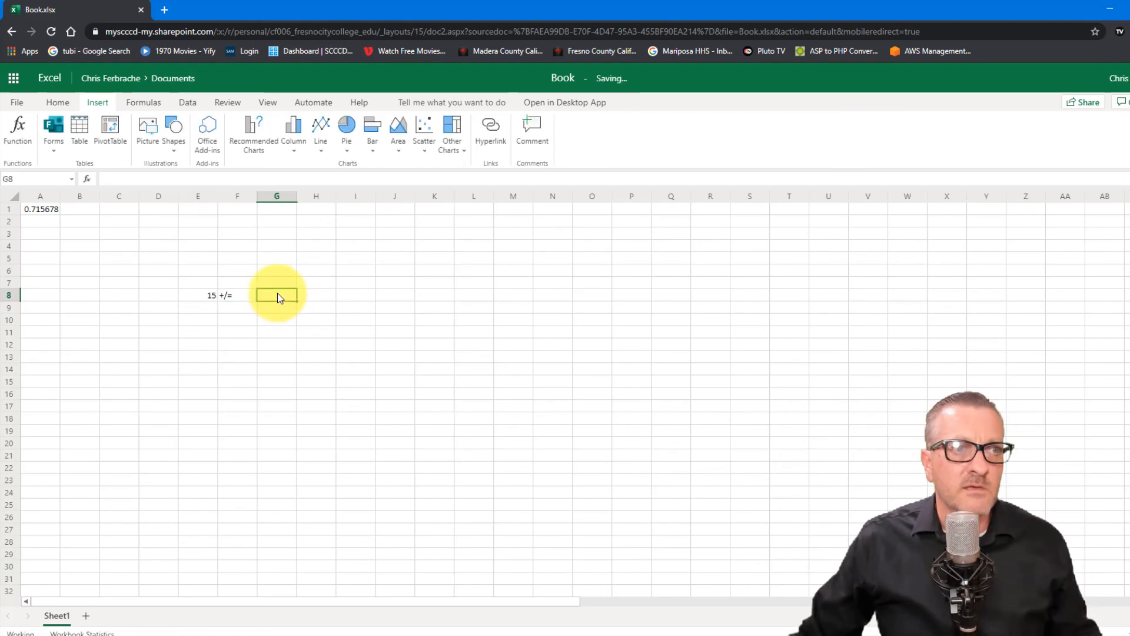
mouse_move(333, 316)
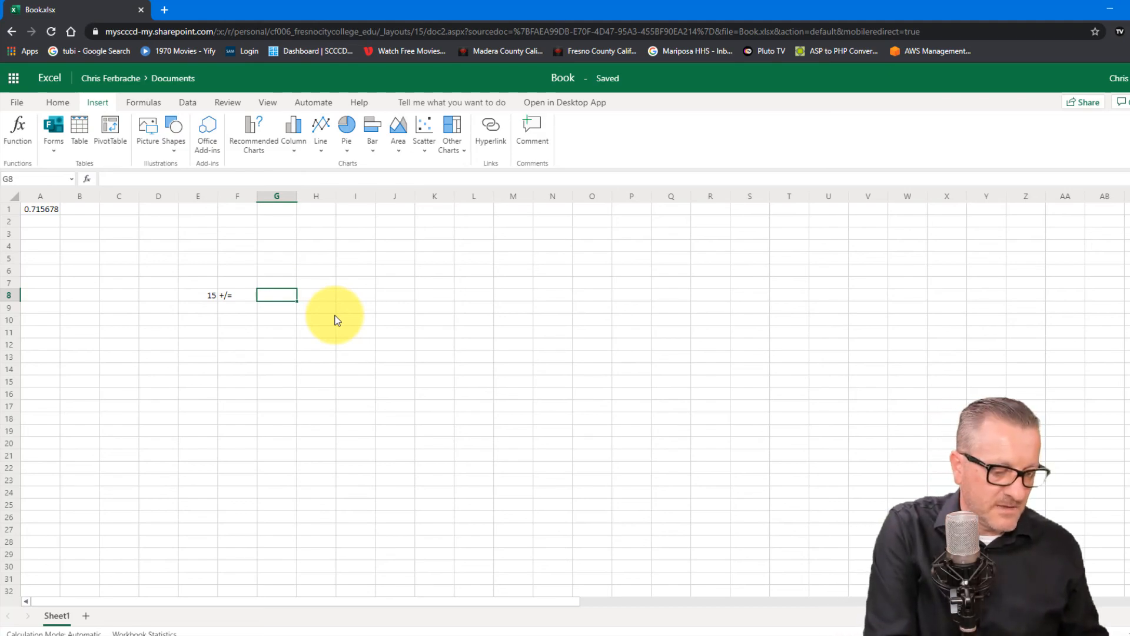
text(.7)
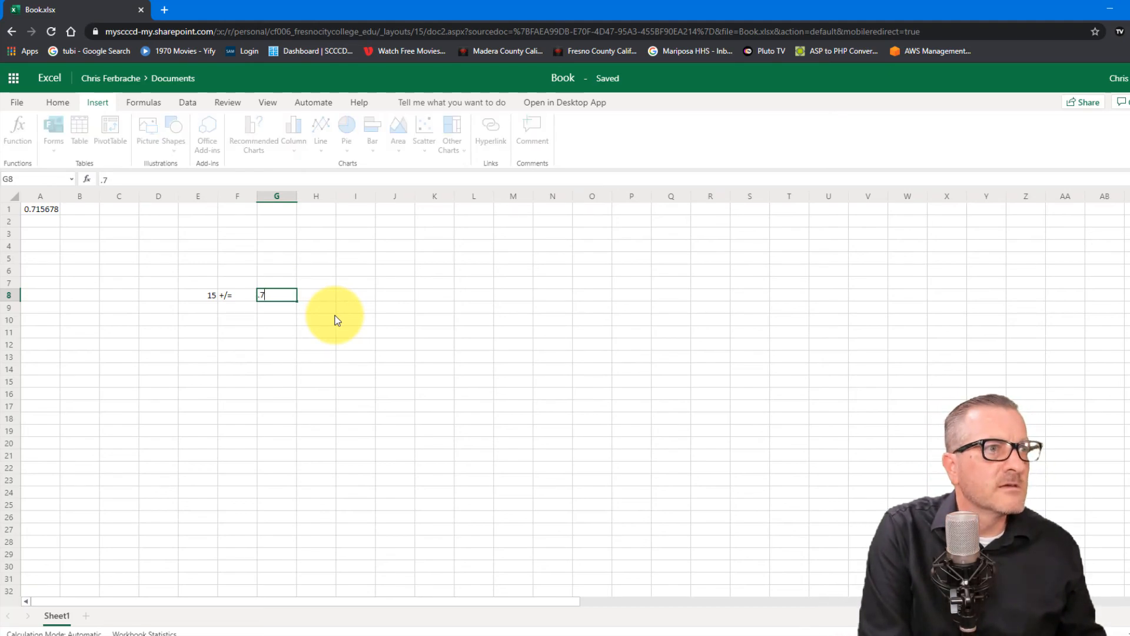
text(156)
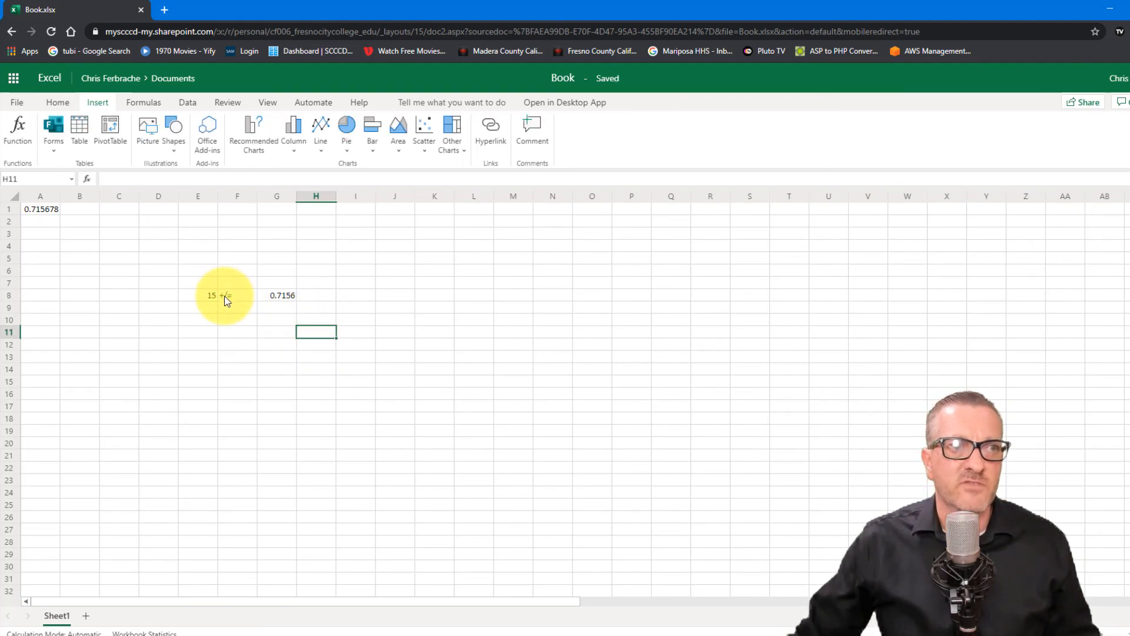
mouse_move(223, 310)
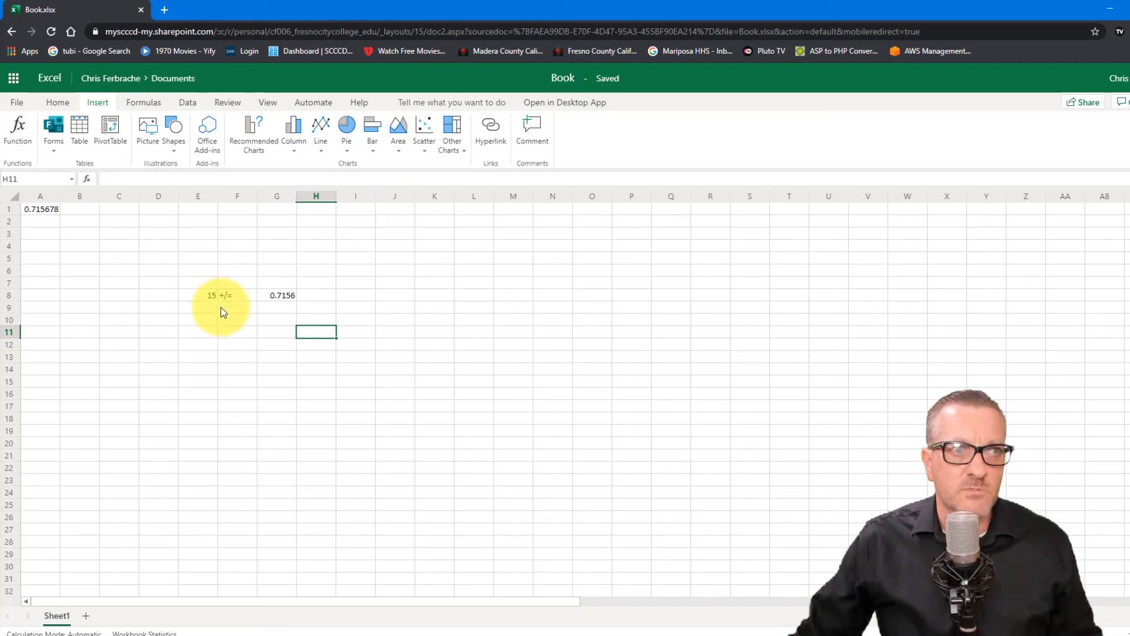
mouse_move(223, 320)
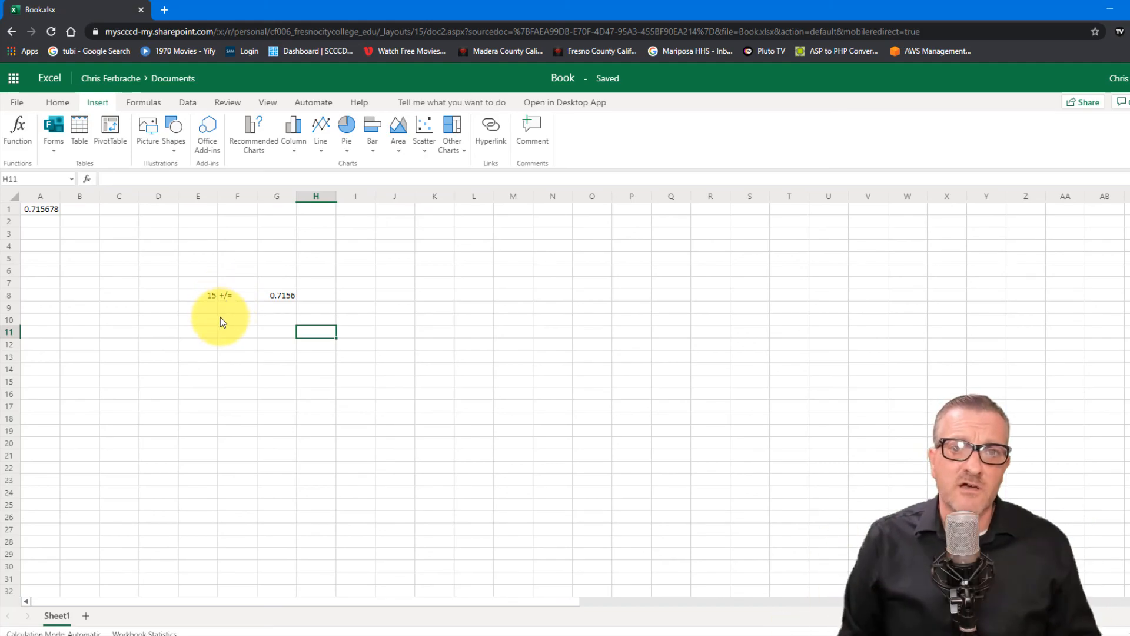